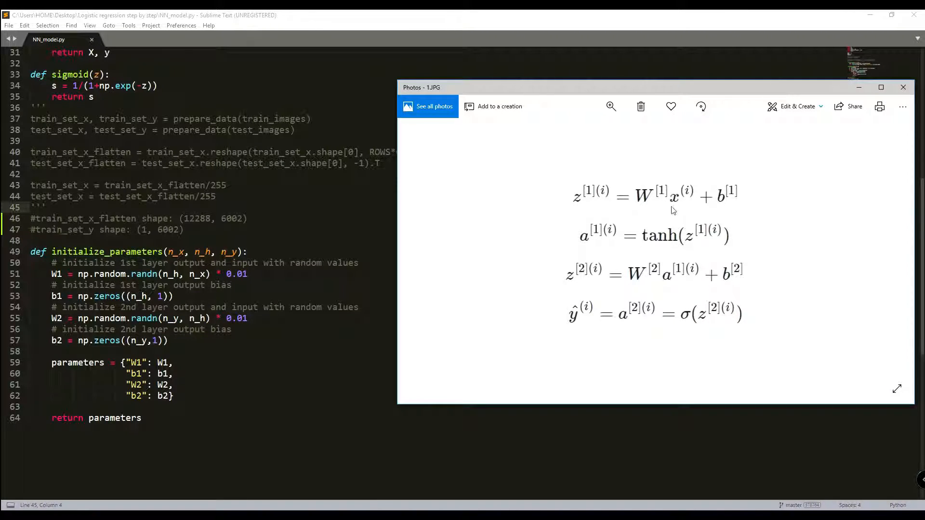
pyautogui.moveTo(660, 252)
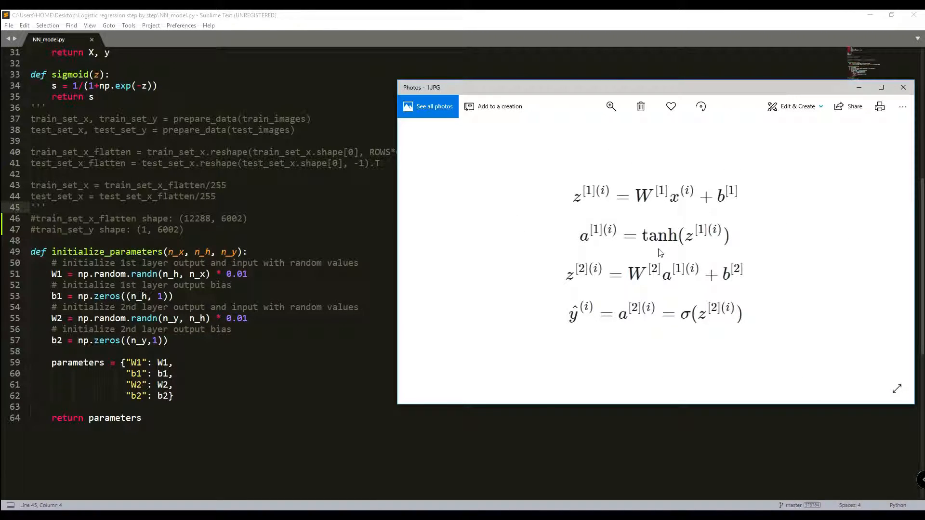
pyautogui.moveTo(616, 286)
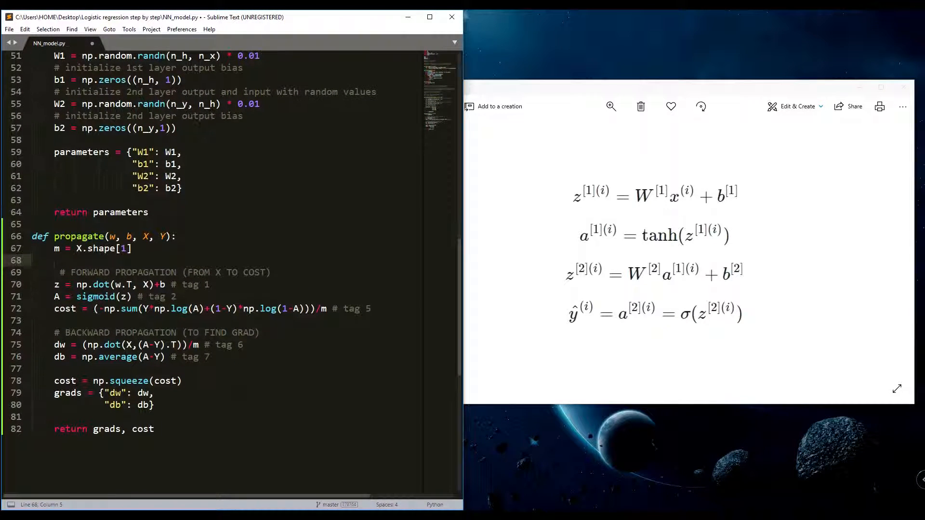
# Scroll down to the spot above propagate where the new function will go
pyautogui.scroll(-3)
pyautogui.write('def forward_propagation(w, b, X, Y):')
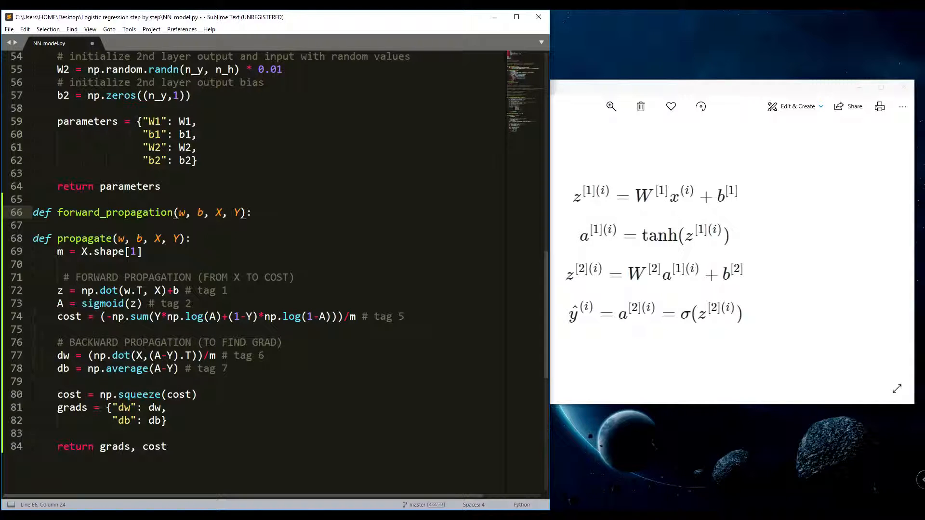
# Replace forward_propagation's arguments with (X, parameters) and open blank body lines
pyautogui.moveTo(179, 212); pyautogui.dragTo(243, 212)
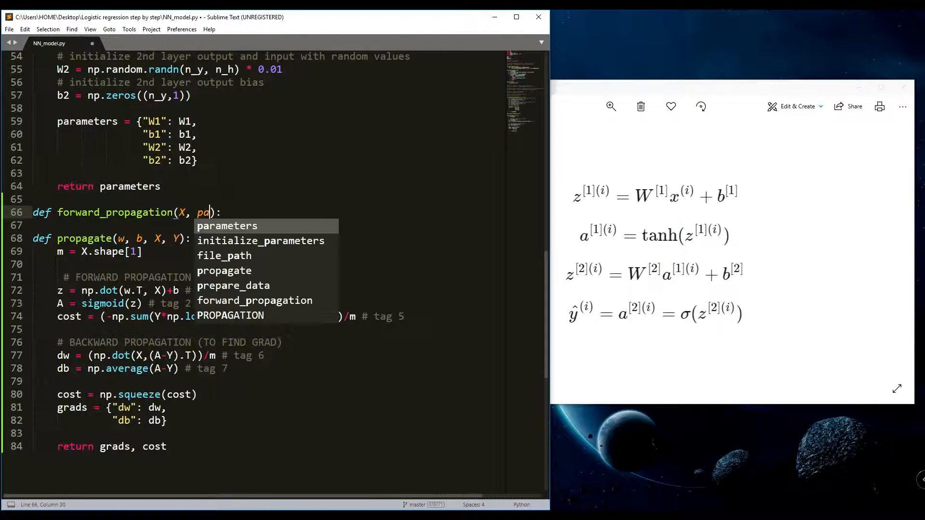
pyautogui.press('Tab')
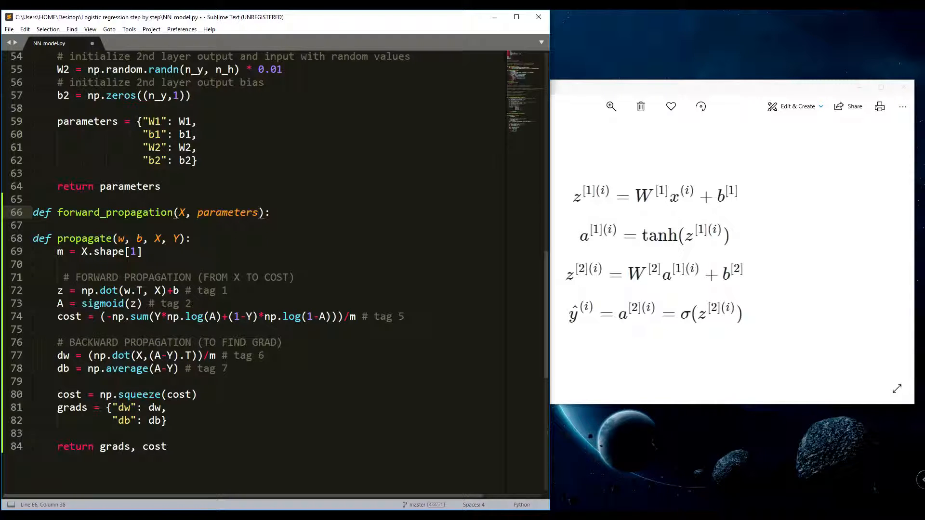
pyautogui.doubleClick(128, 186)
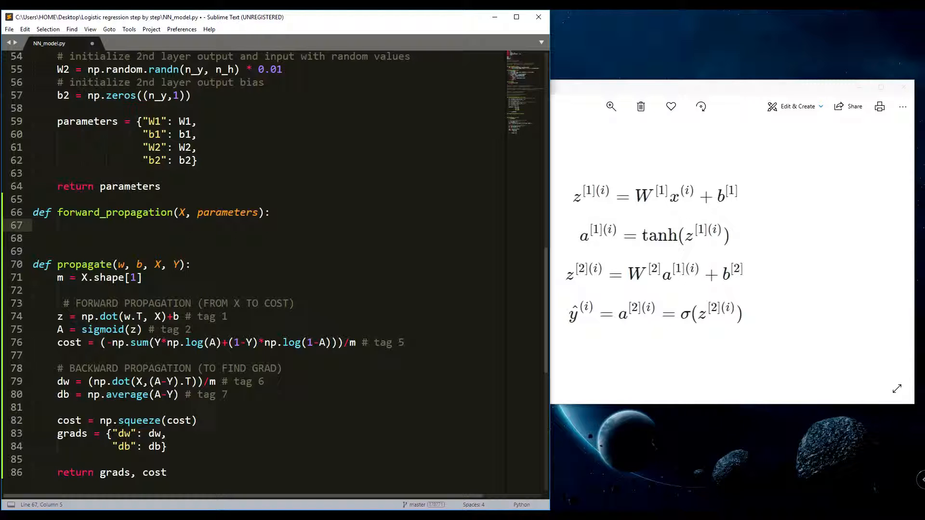
# Write W1 = parameters["W1"] as the first unpacking line
pyautogui.write('W')
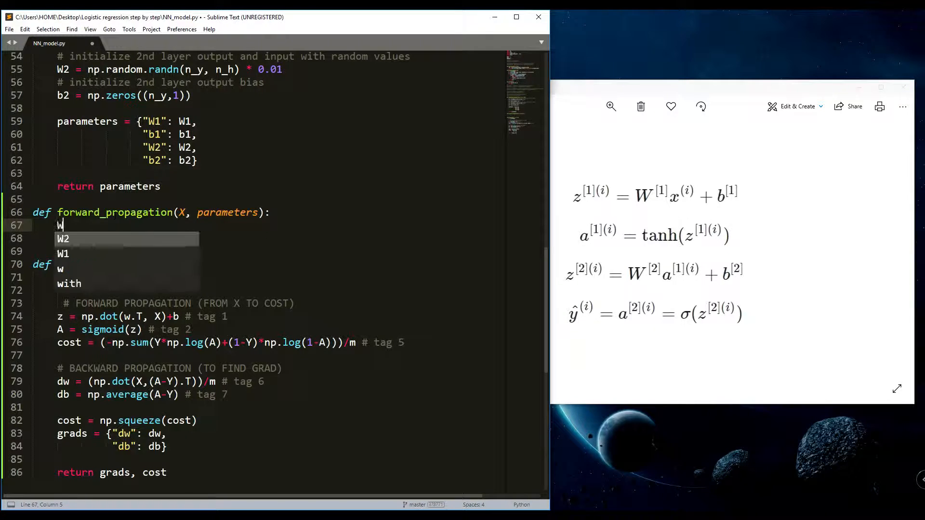
pyautogui.write('1 =')
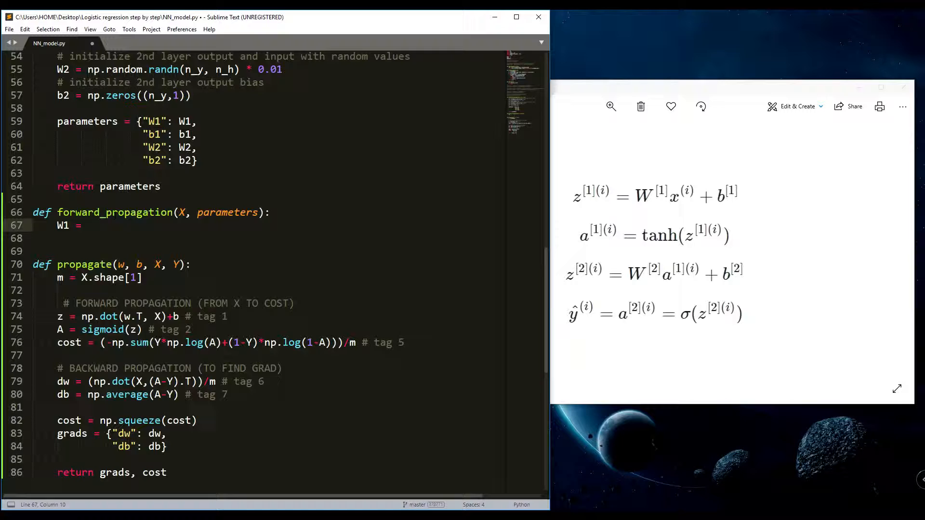
pyautogui.write('parameters')
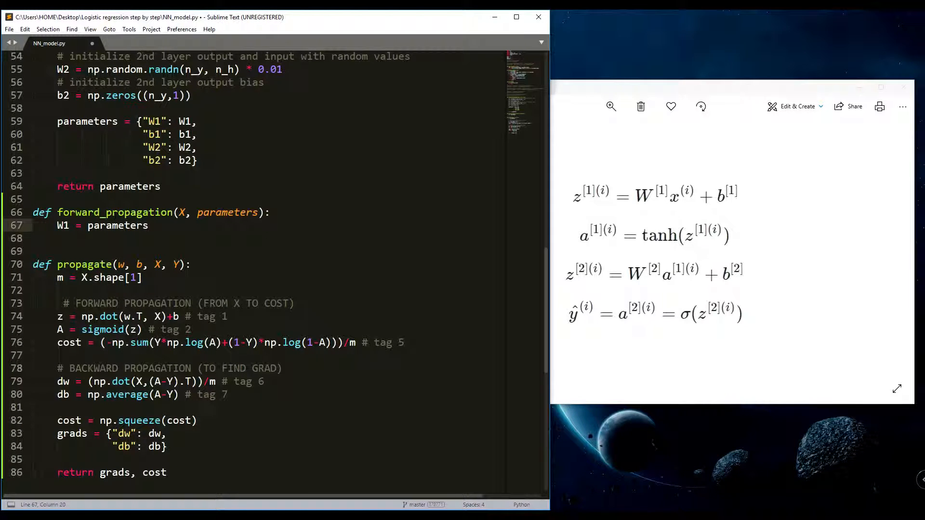
pyautogui.write('[]')
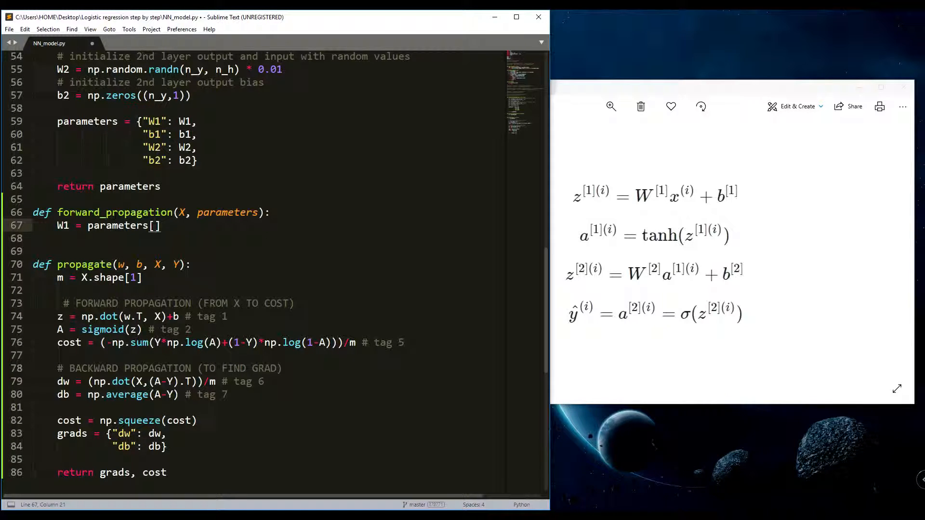
pyautogui.write('"W1"')
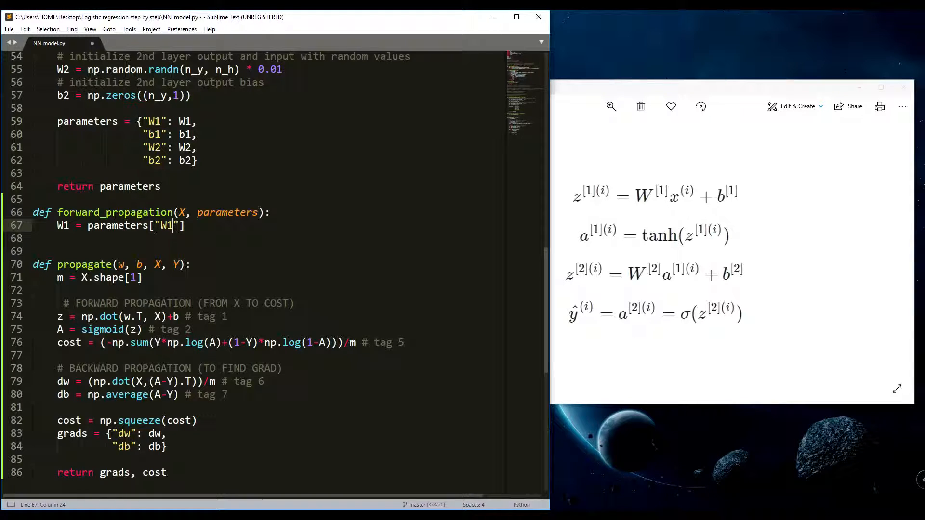
# Duplicate the line into b1, W2, b2 unpacking lines and select propagate's z and A lines
pyautogui.tripleClick(118, 226)
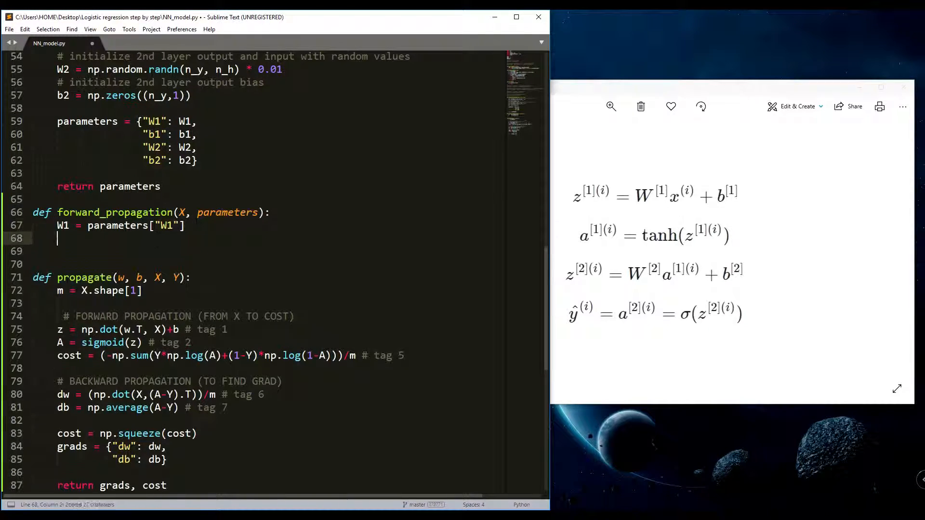
pyautogui.write('W1 = parameters["W1"]')
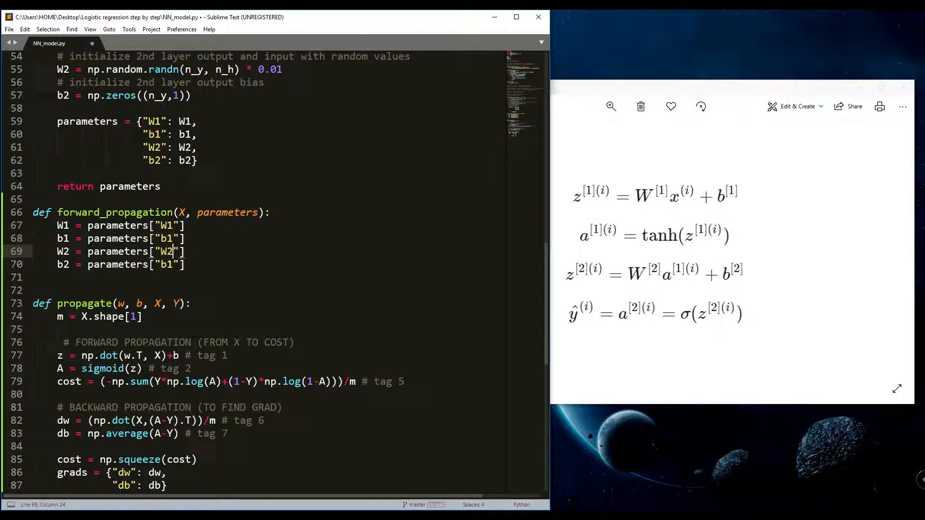
pyautogui.click(166, 264)
pyautogui.write('2')
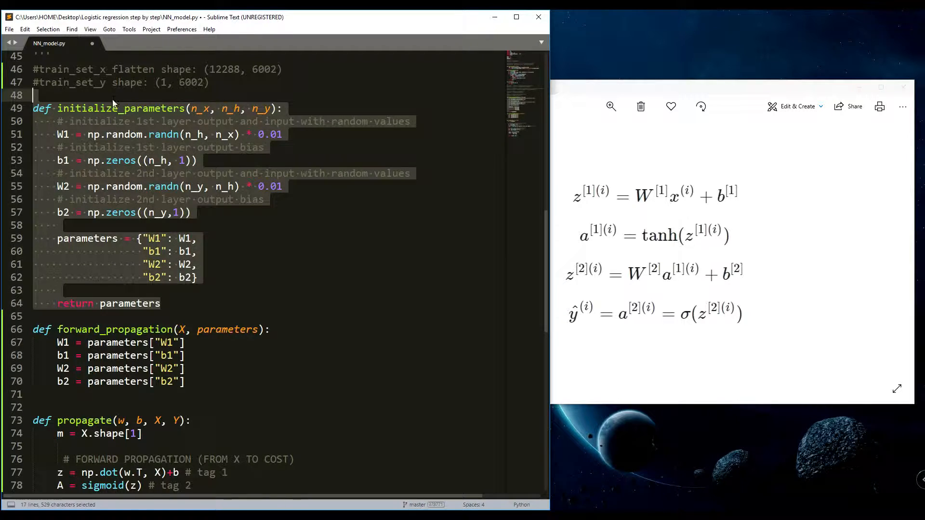
pyautogui.scroll(-3)
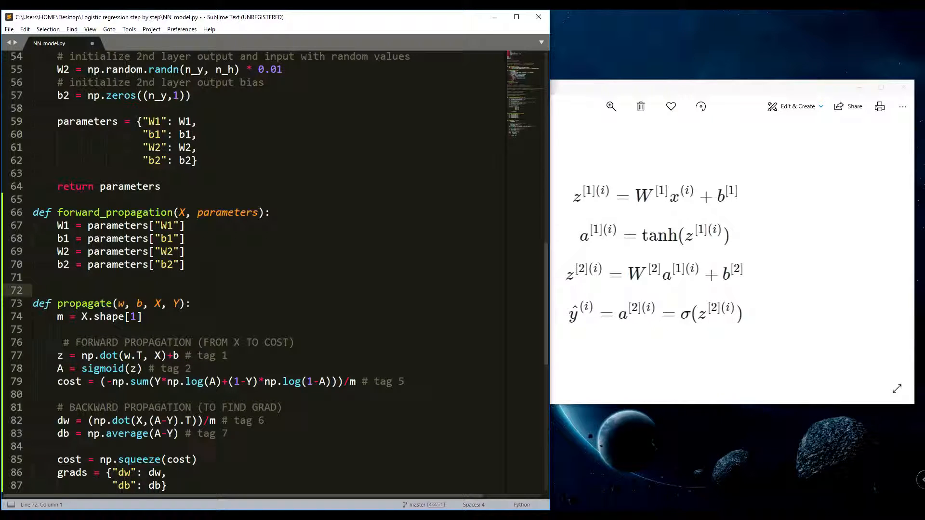
pyautogui.click(185, 264)
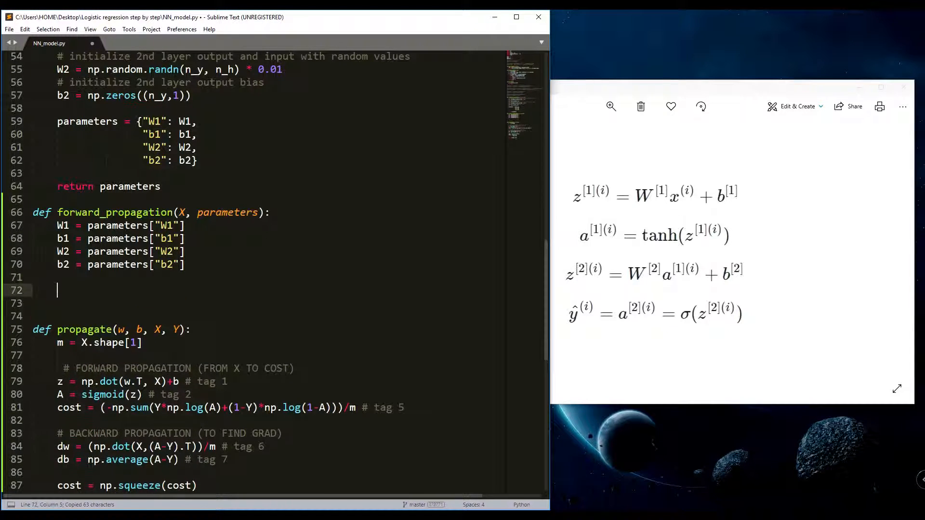
# Paste the z and A lines as Z1 and A1 and remove the leftover tag comment
pyautogui.press('ctrl+v')
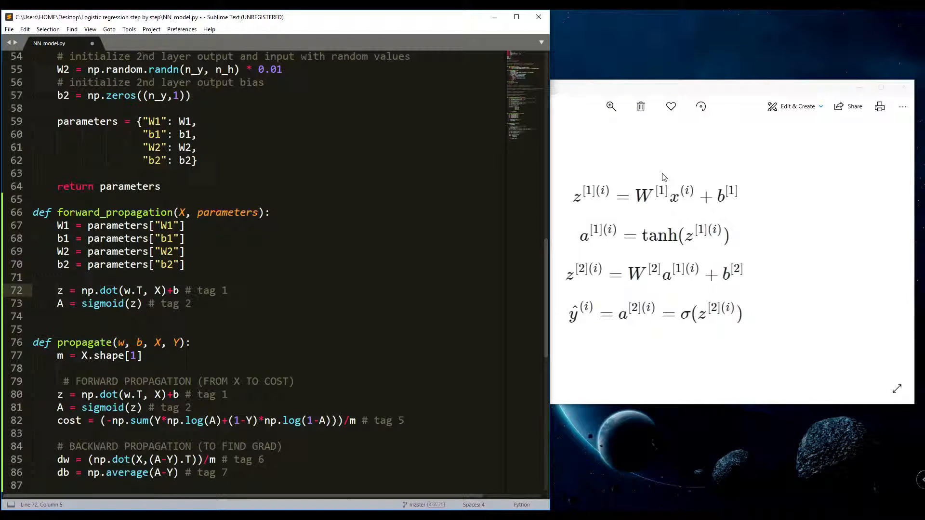
pyautogui.moveTo(742, 197)
pyautogui.write('W')
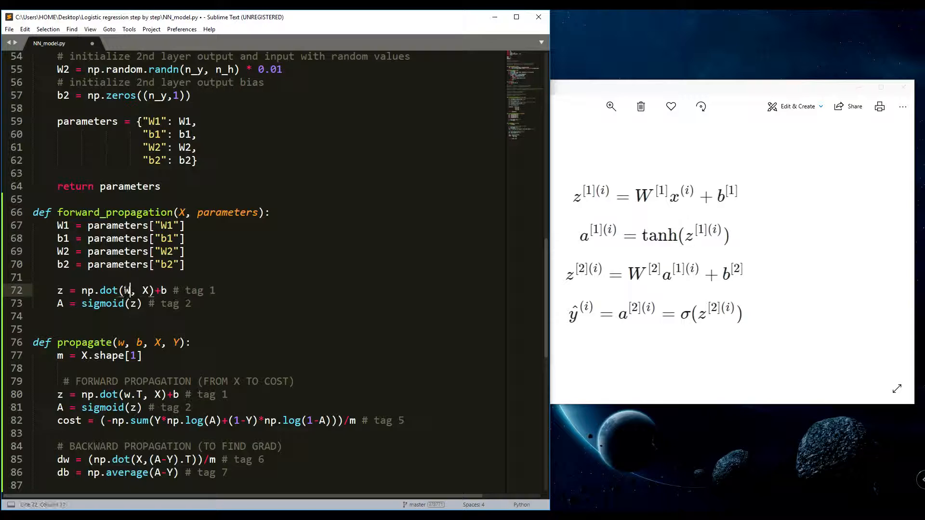
pyautogui.write('1')
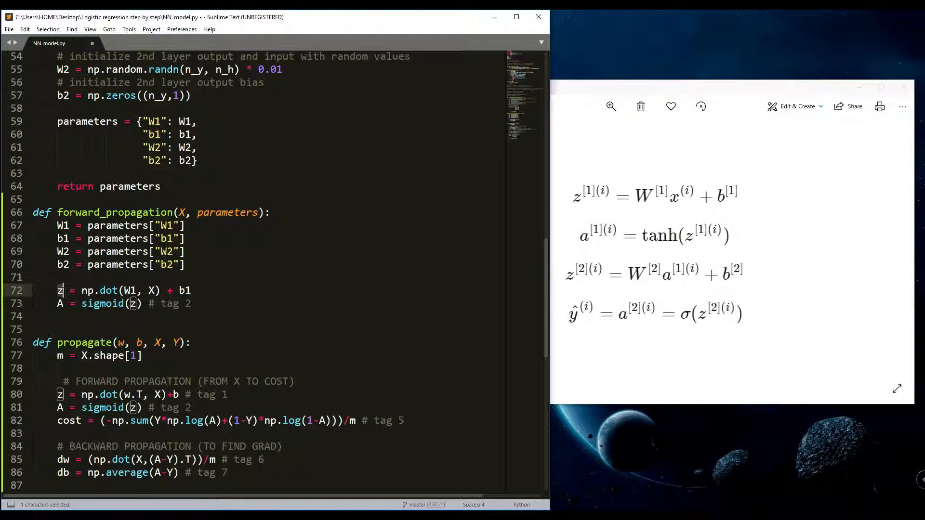
pyautogui.write('Z1')
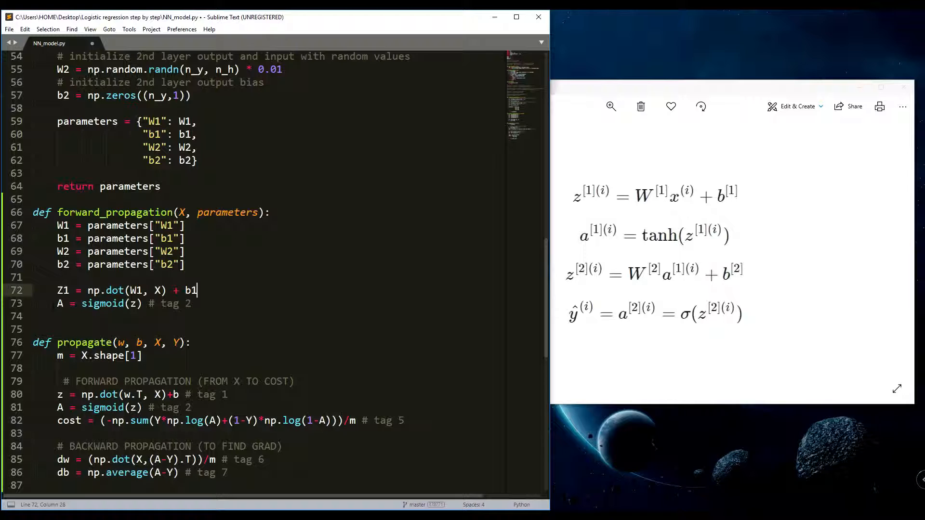
pyautogui.click(61, 304)
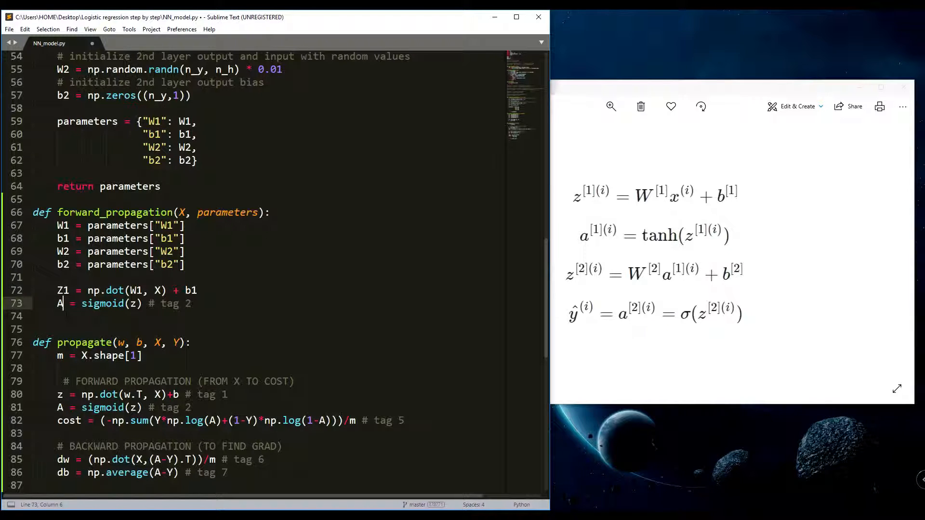
pyautogui.write('1')
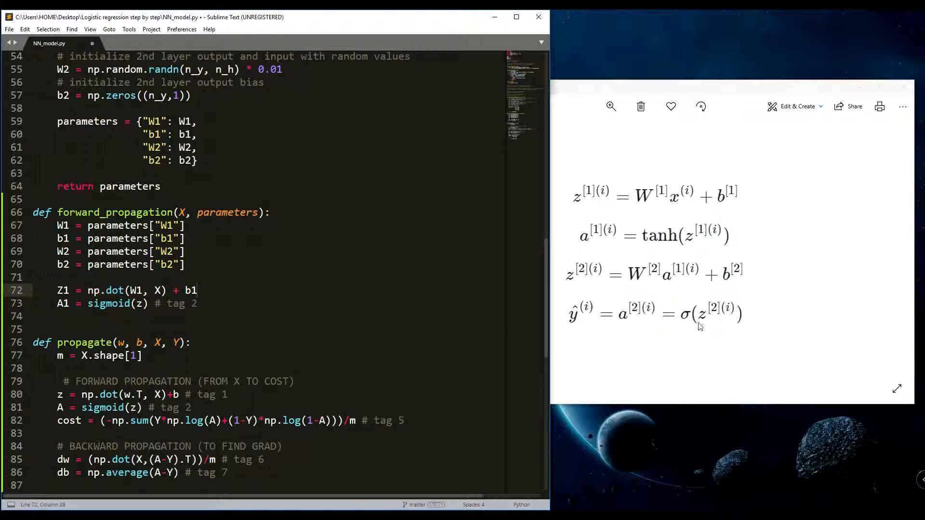
pyautogui.click(196, 290)
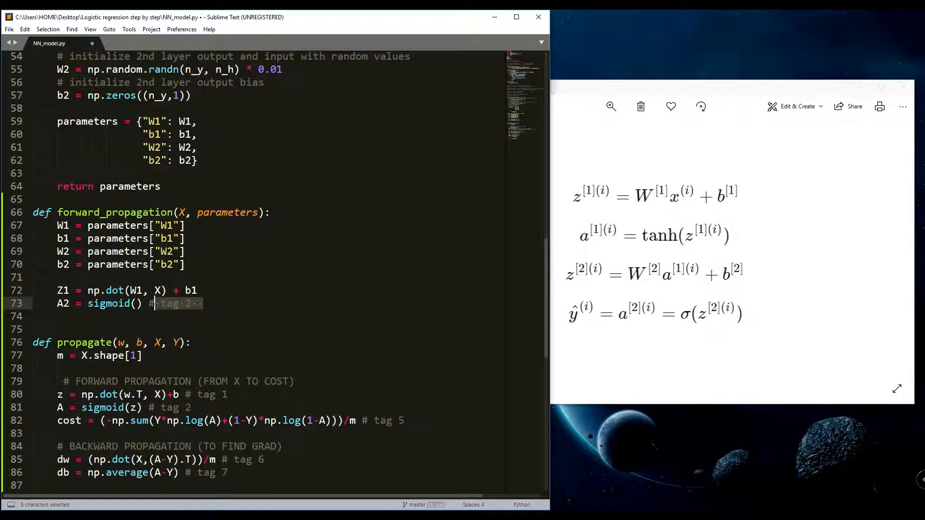
pyautogui.press('Delete')
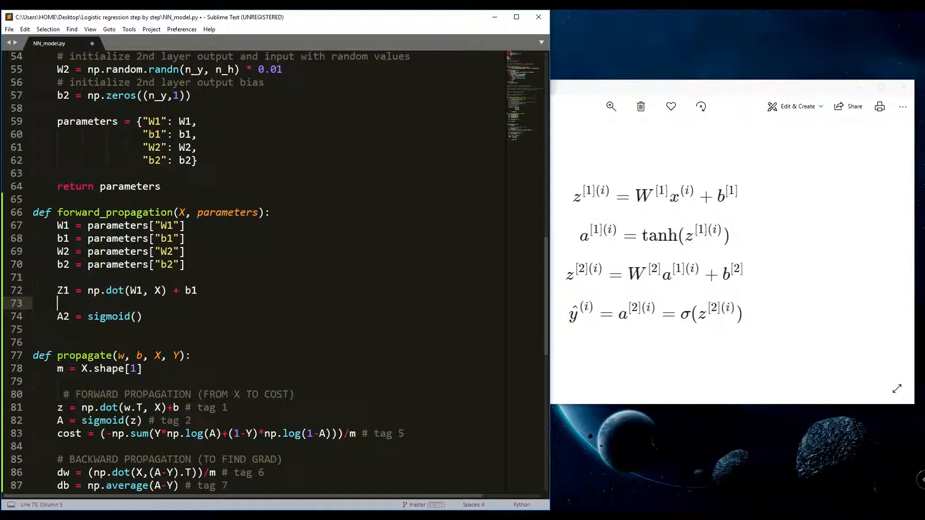
# Write A1 = np.nath(Z1), Z2 with layer-2 weights and A2 = sigmoid(Z2)
pyautogui.write('A1 =')
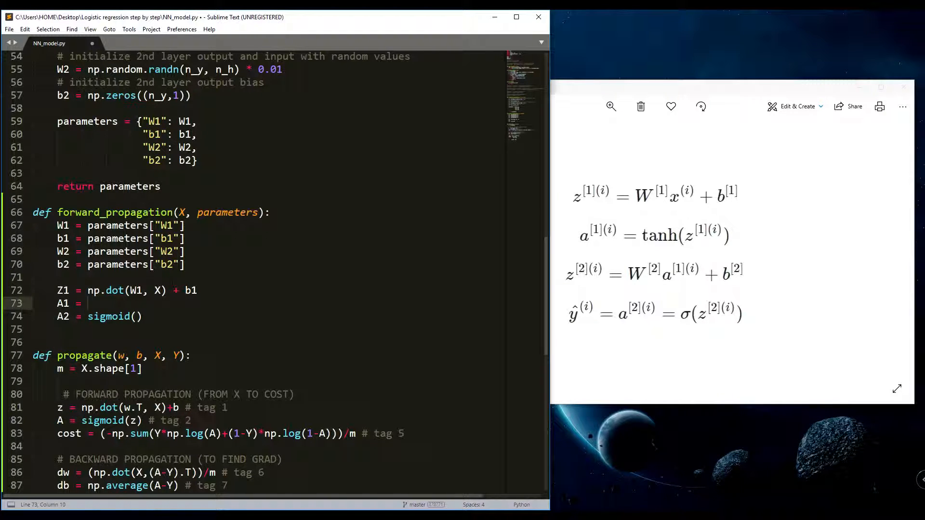
pyautogui.write('np')
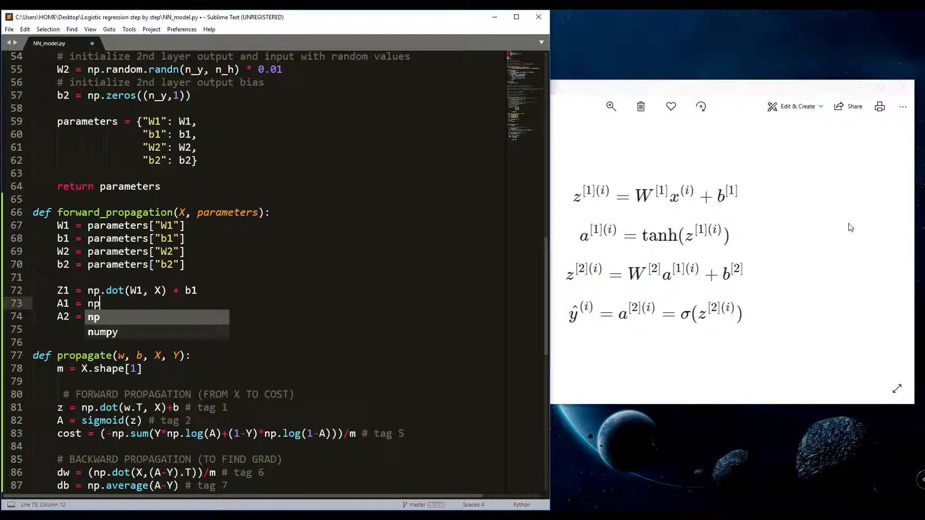
pyautogui.write('.nath()')
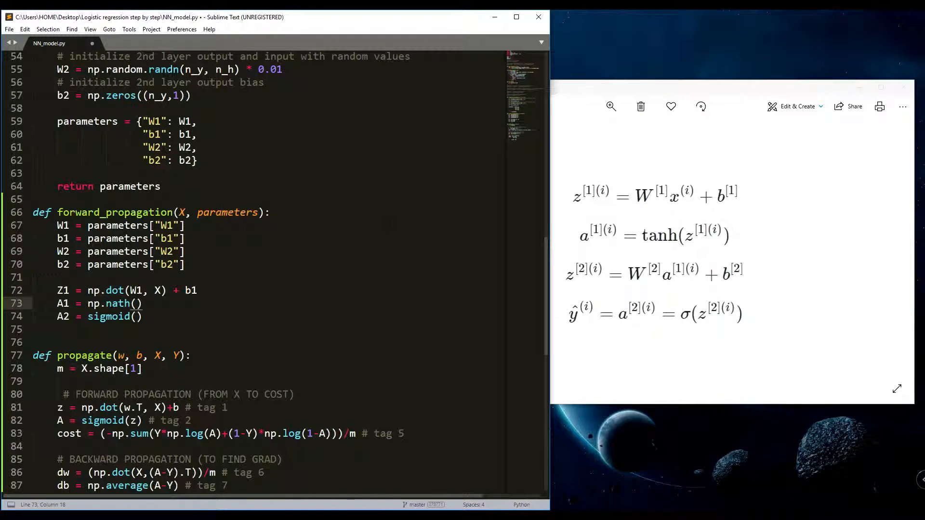
pyautogui.write('Z1')
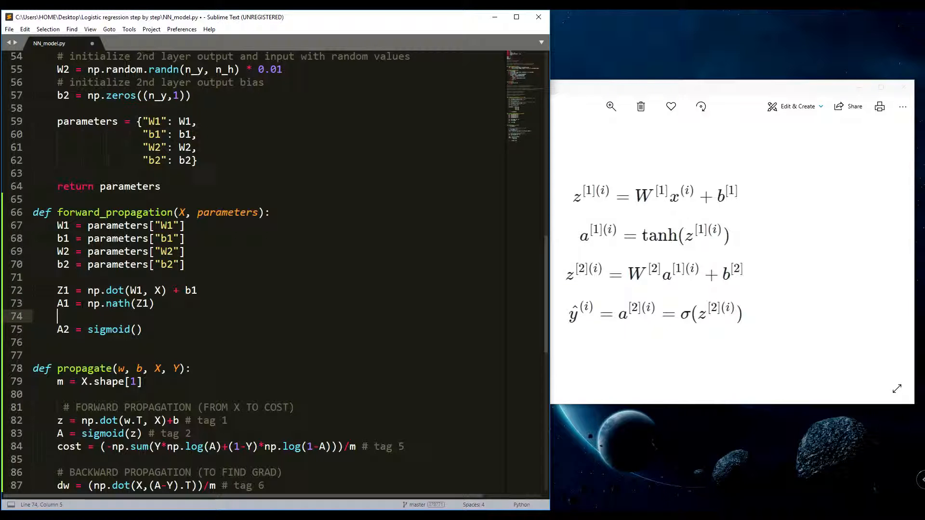
pyautogui.moveTo(56, 290); pyautogui.dragTo(196, 290)
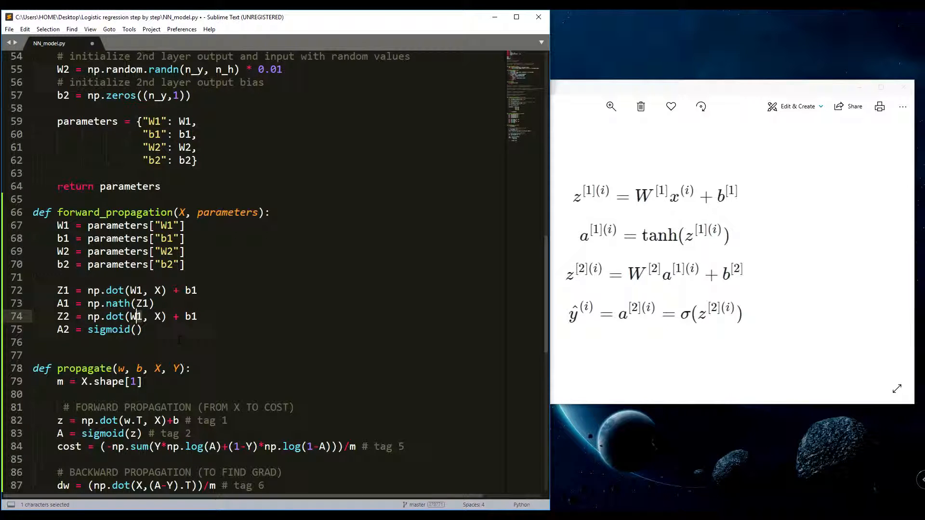
pyautogui.write('2')
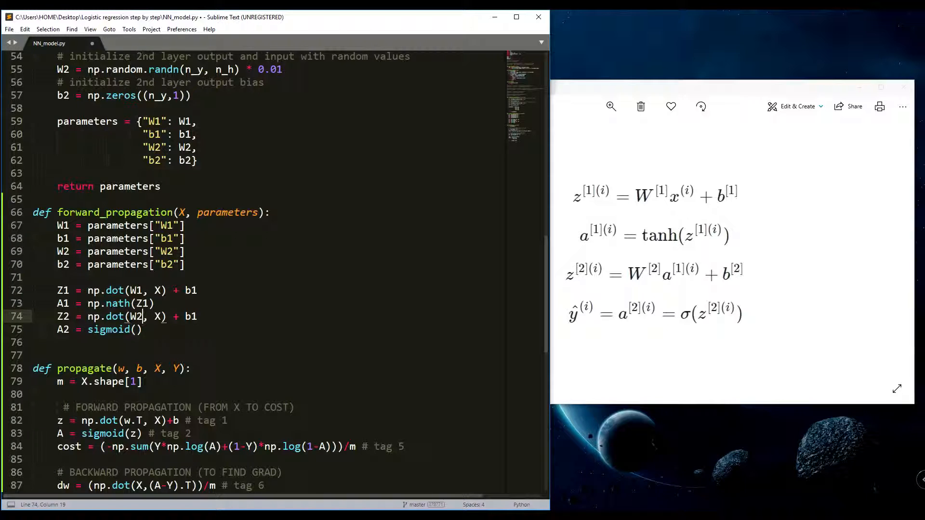
pyautogui.write('A1')
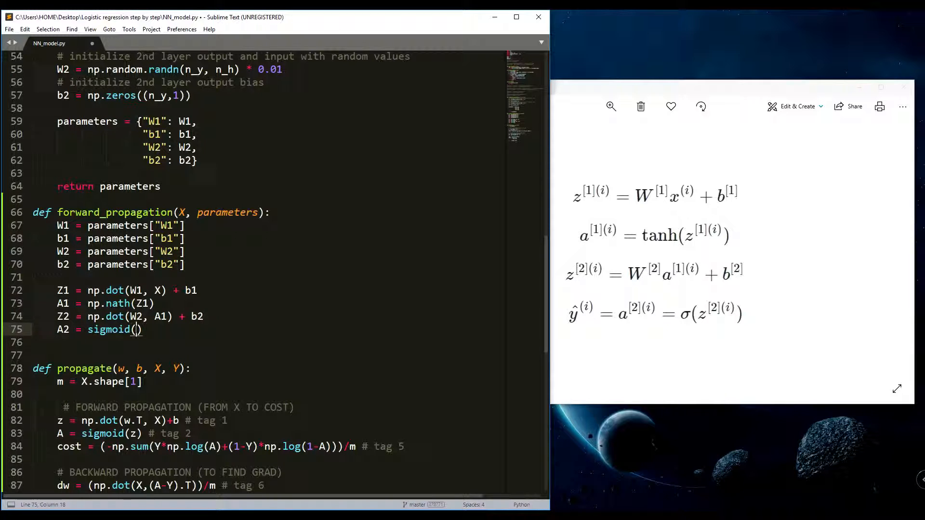
pyautogui.write('Z2')
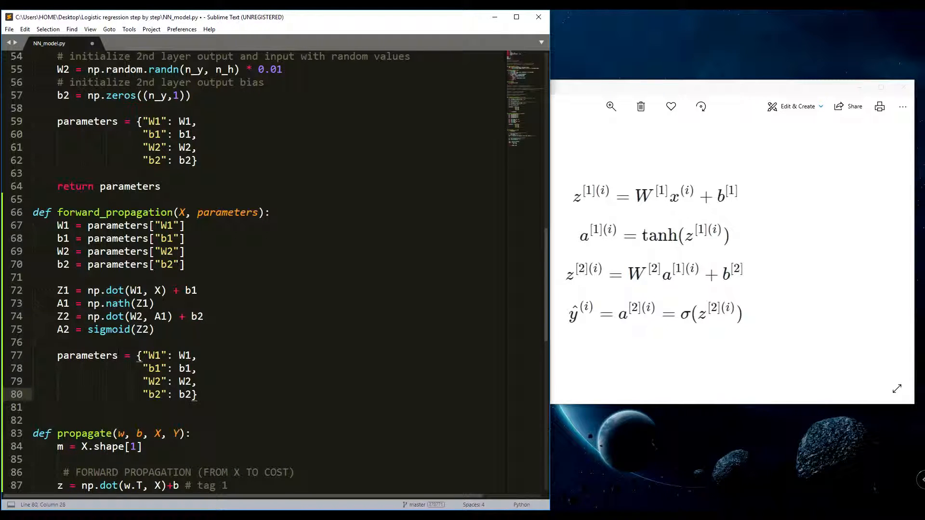
# Rename the dictionary to cache with keys Z1, A1, Z2, A2 and return A2, cache
pyautogui.write('ca')
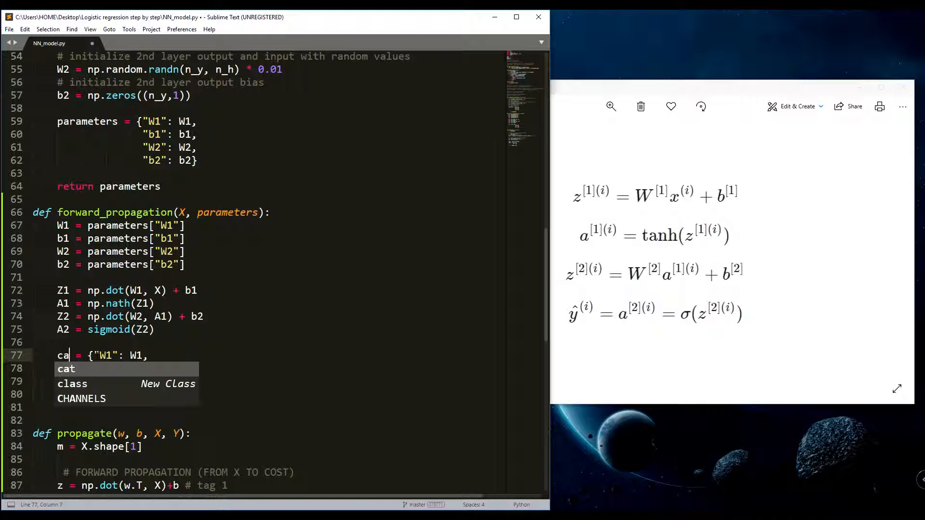
pyautogui.write('che')
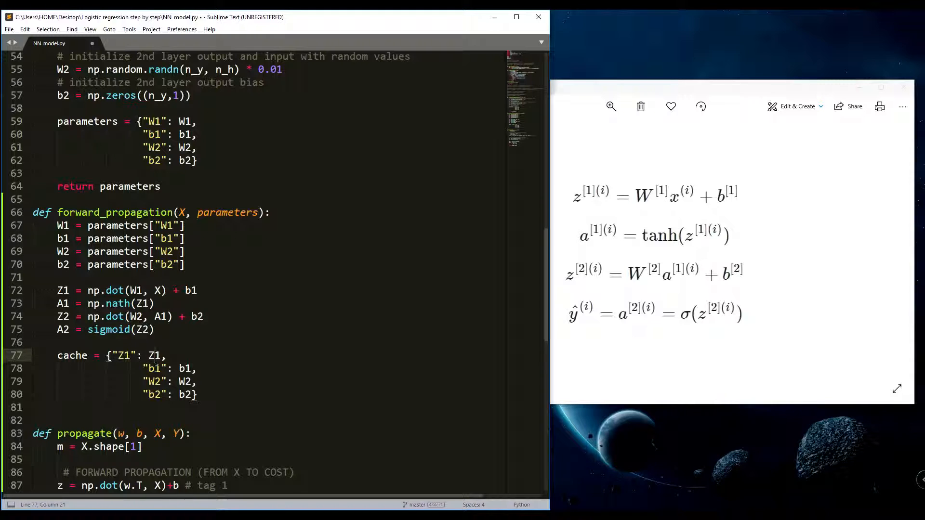
pyautogui.write('A11')
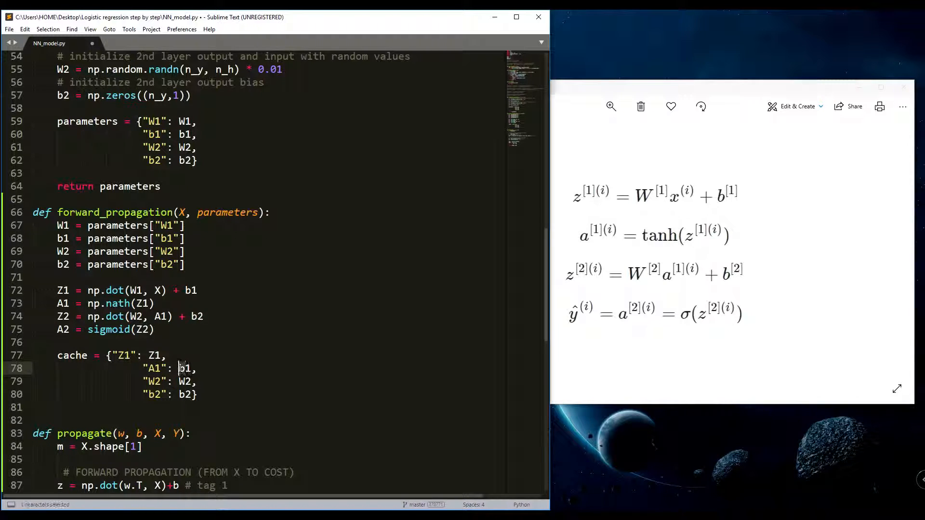
pyautogui.write('A1')
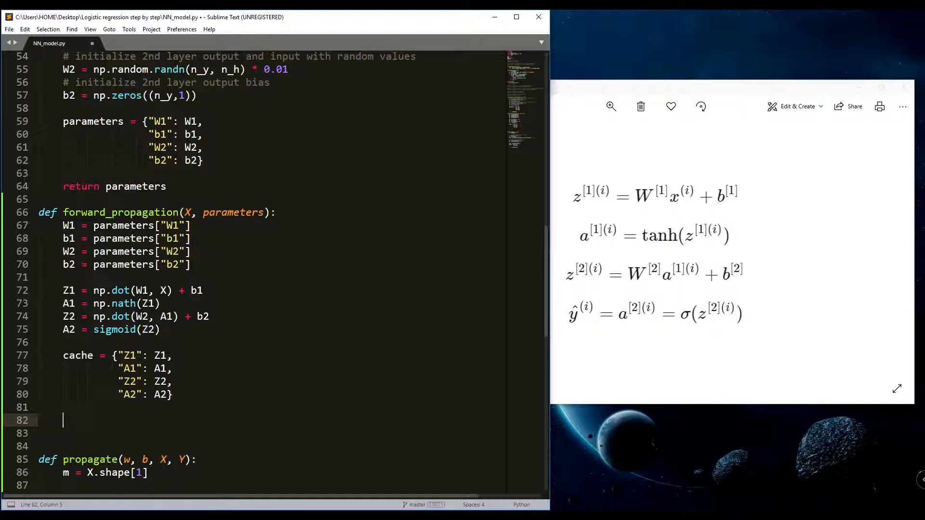
pyautogui.write('return')
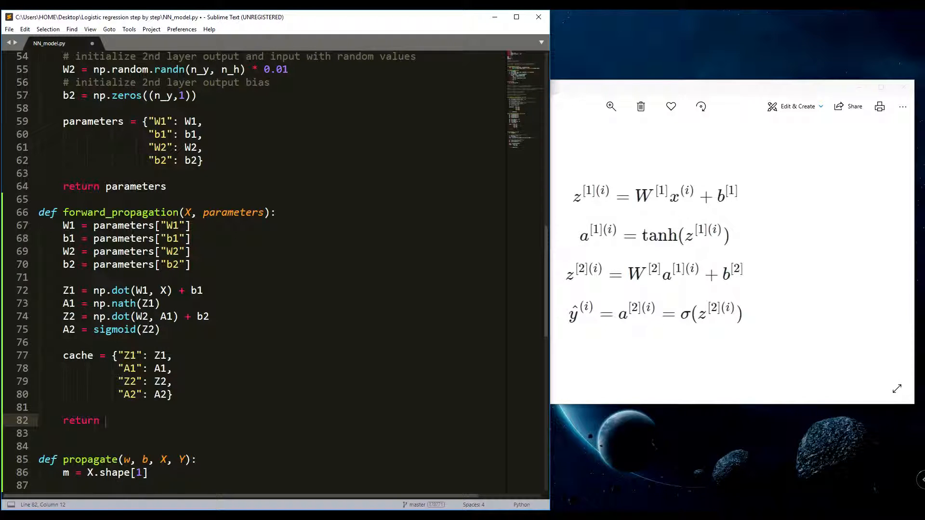
pyautogui.write('A2')
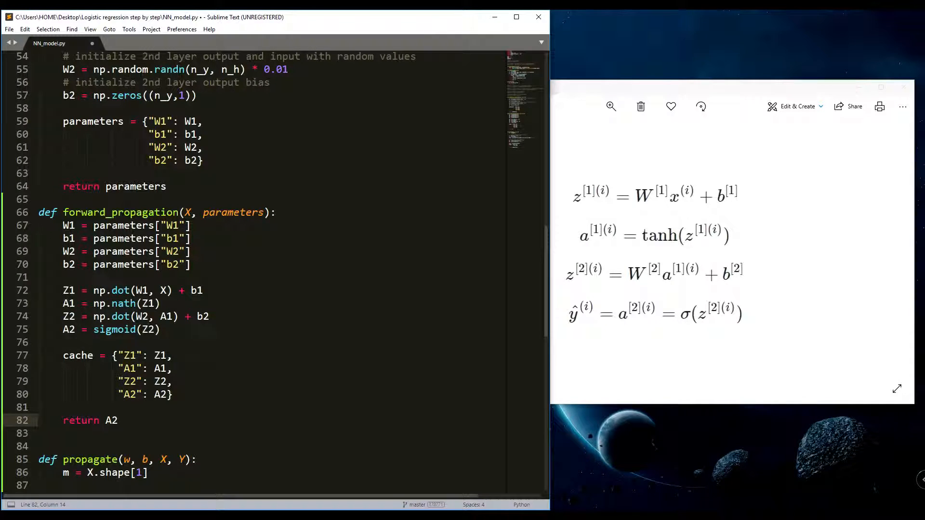
pyautogui.write(', cache')
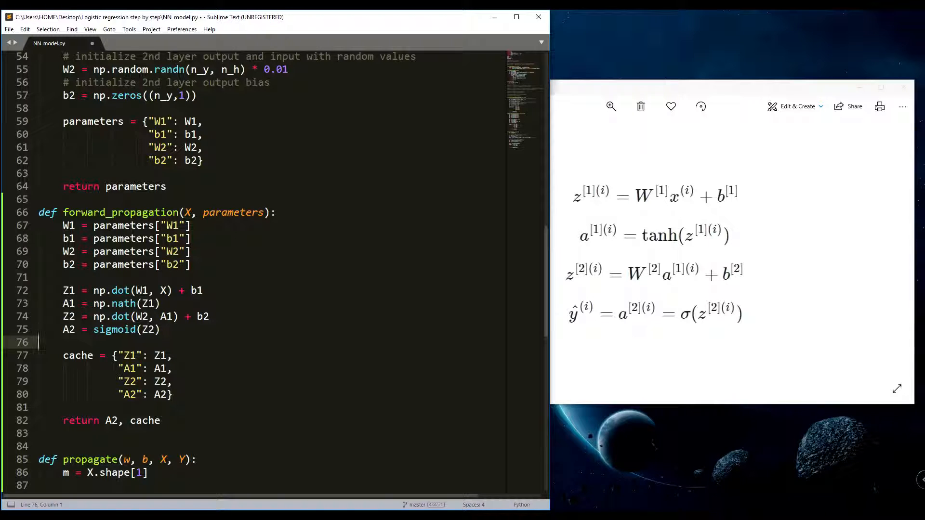
# Write def compute_cost(A2, Y, parameters): at the end of the file
pyautogui.scroll(-3)
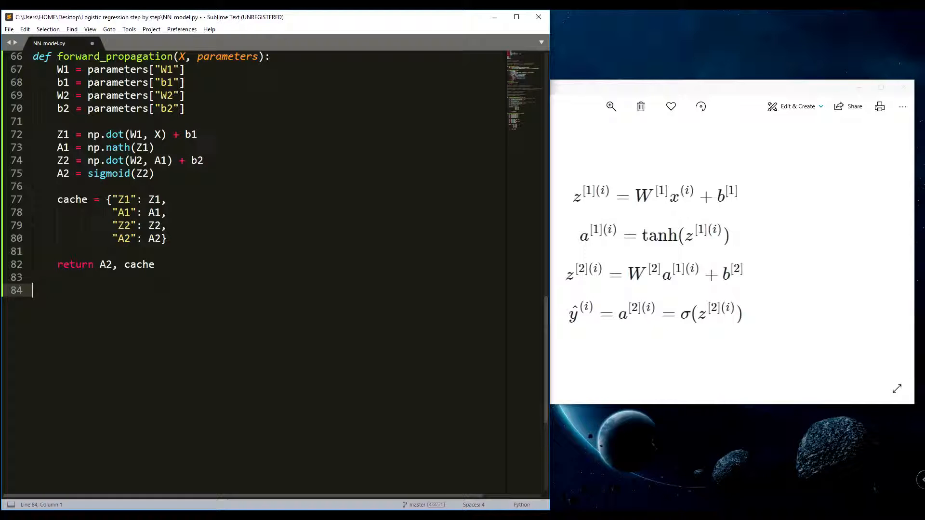
pyautogui.write('de')
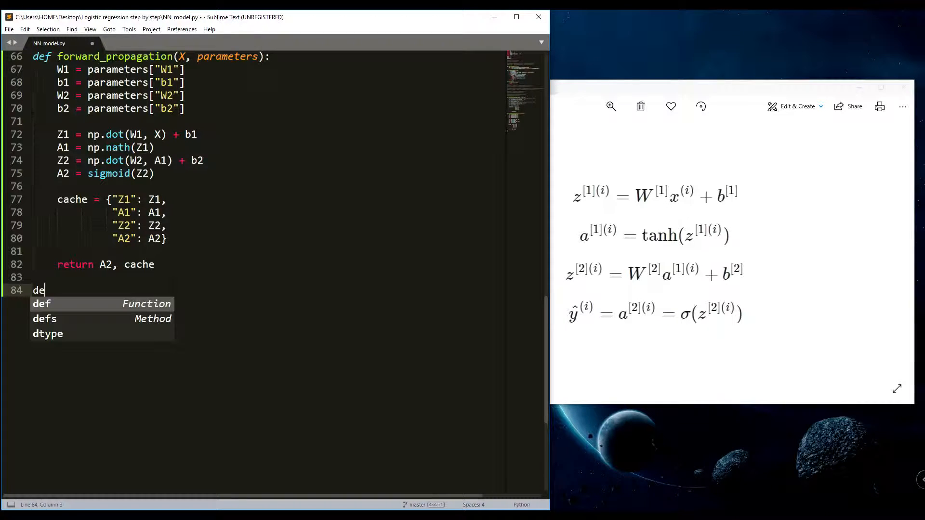
pyautogui.press('Tab')
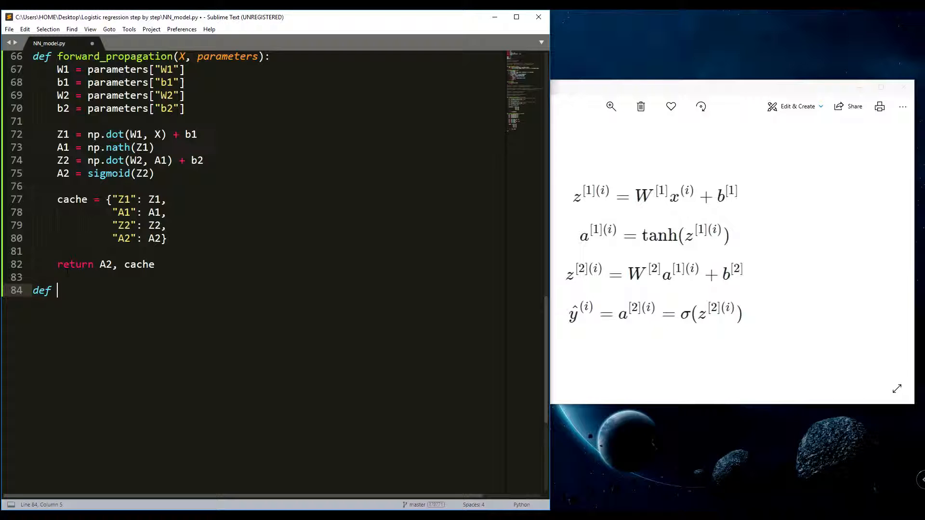
pyautogui.write('compute')
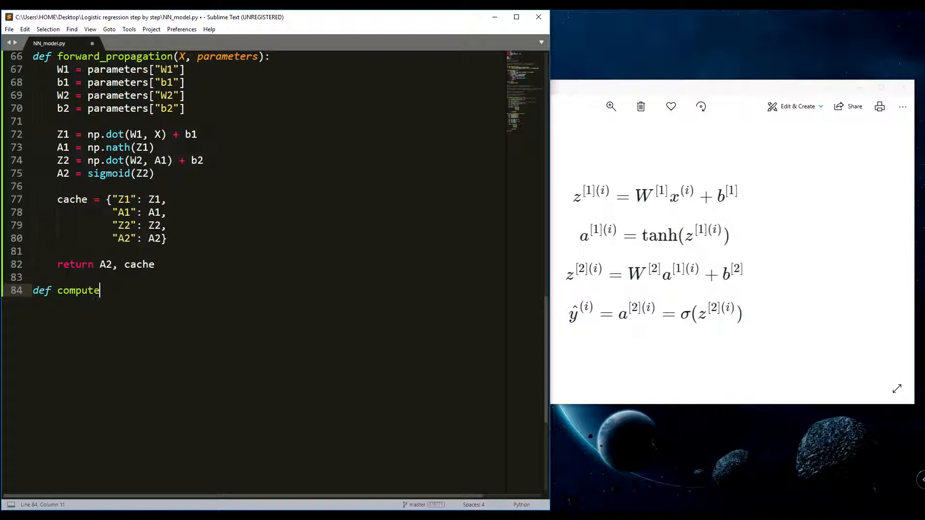
pyautogui.write('_cost')
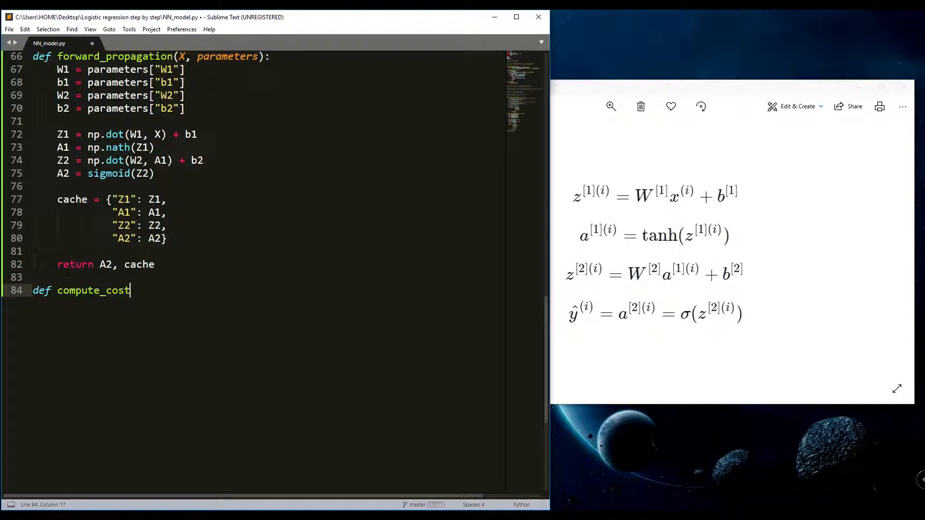
pyautogui.write('()')
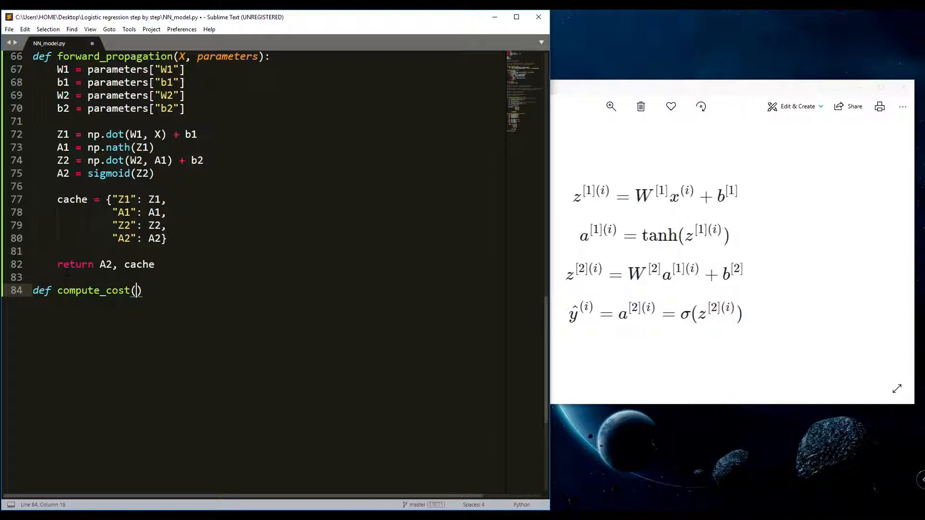
pyautogui.write('A2,')
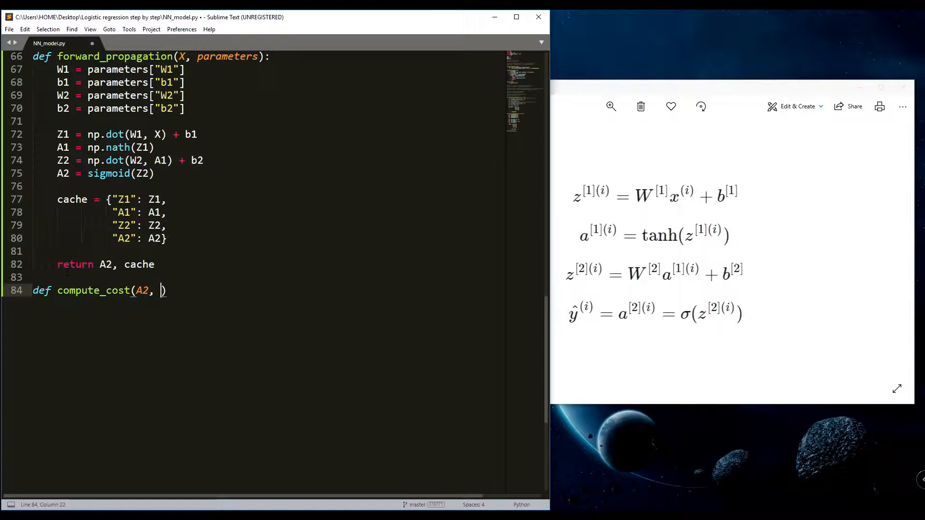
pyautogui.write('Y, p')
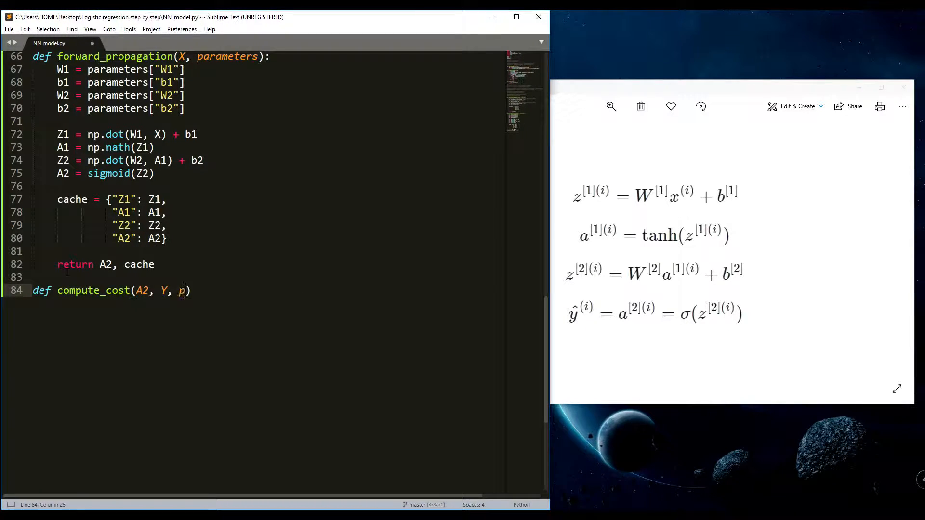
pyautogui.write('arameters):')
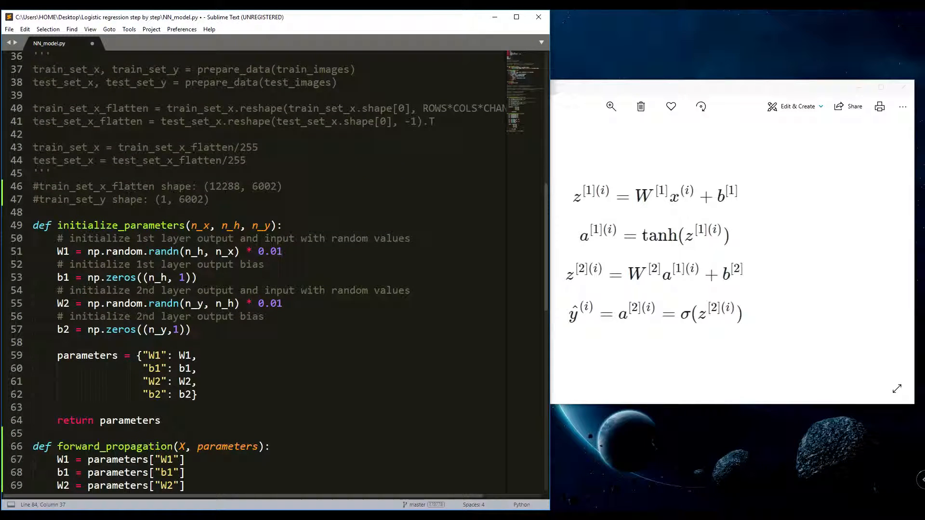
# Review the training-set shape comments and the example count 6002 above
pyautogui.moveTo(33, 186); pyautogui.dragTo(208, 199)
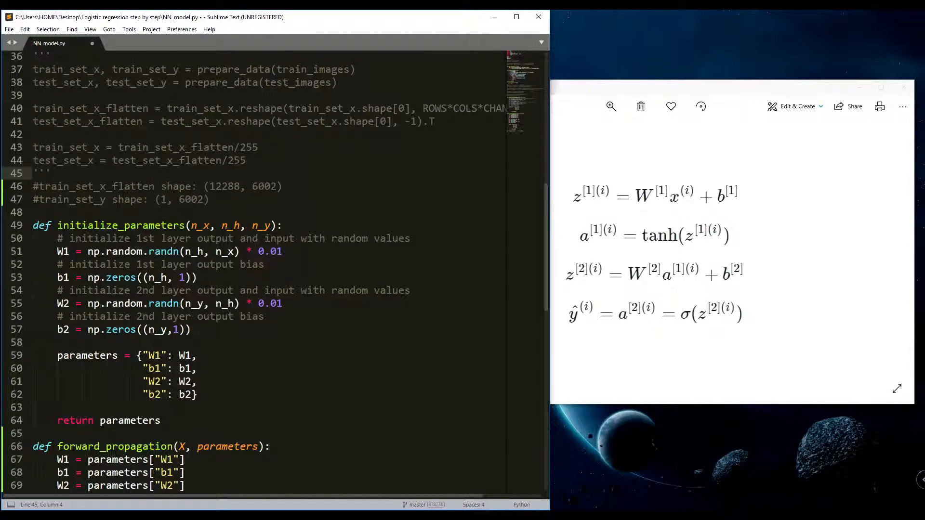
pyautogui.click(252, 186)
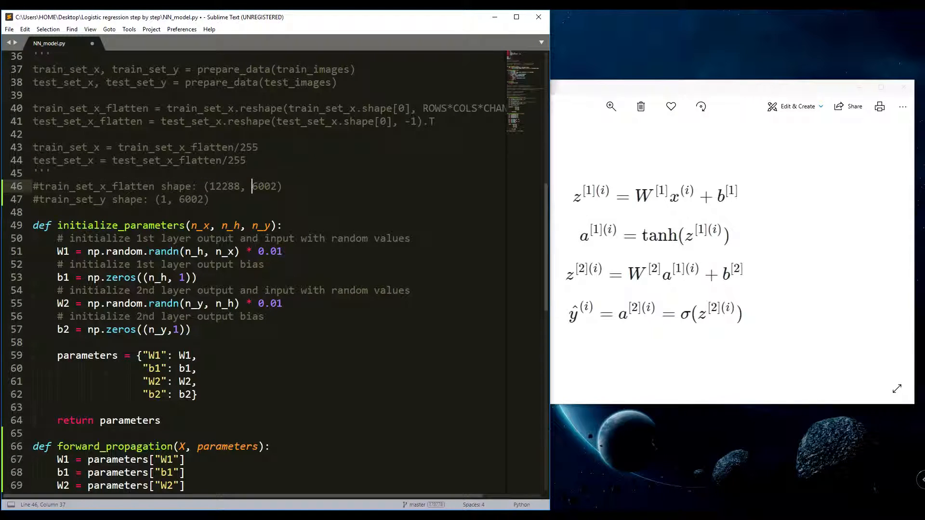
pyautogui.moveTo(250, 186); pyautogui.dragTo(208, 199)
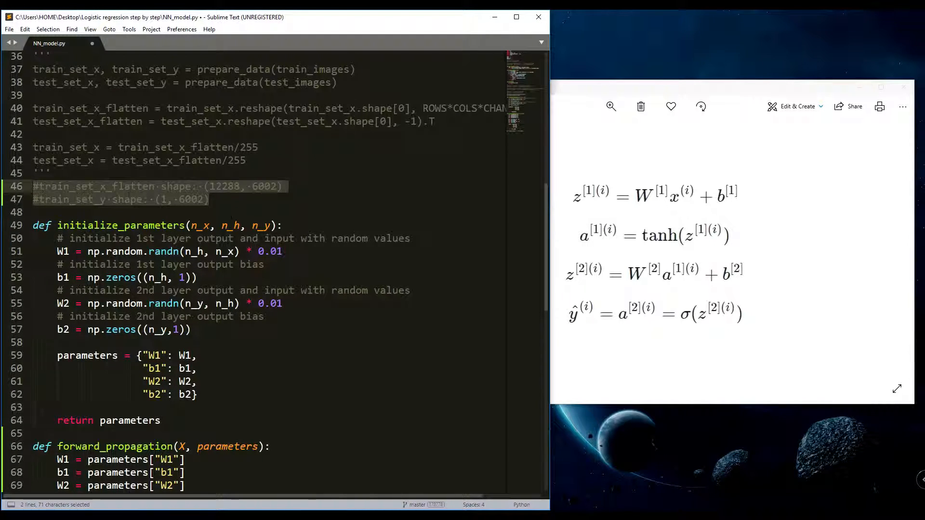
pyautogui.click(208, 199)
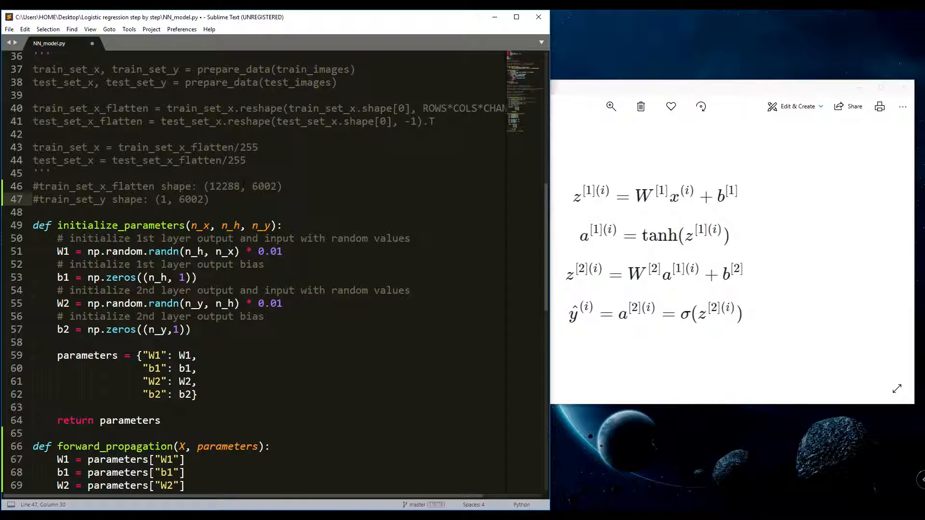
pyautogui.doubleClick(225, 186)
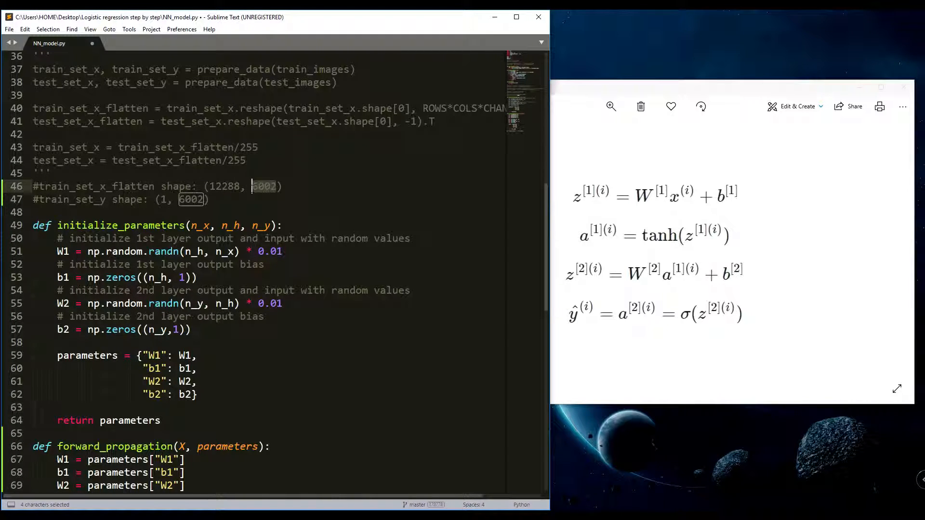
pyautogui.scroll(-3)
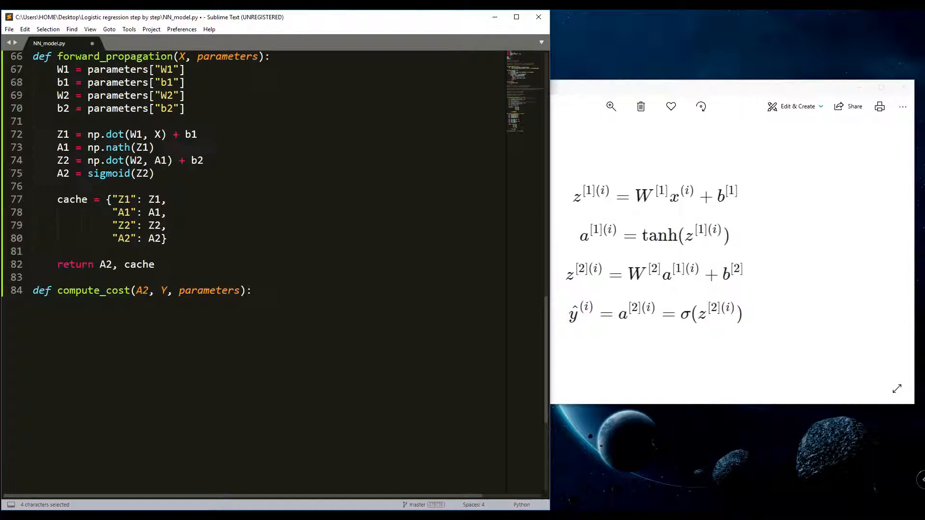
# Write m = Y.shape[1] as compute_cost's first line
pyautogui.scroll(-3)
pyautogui.write('m =')
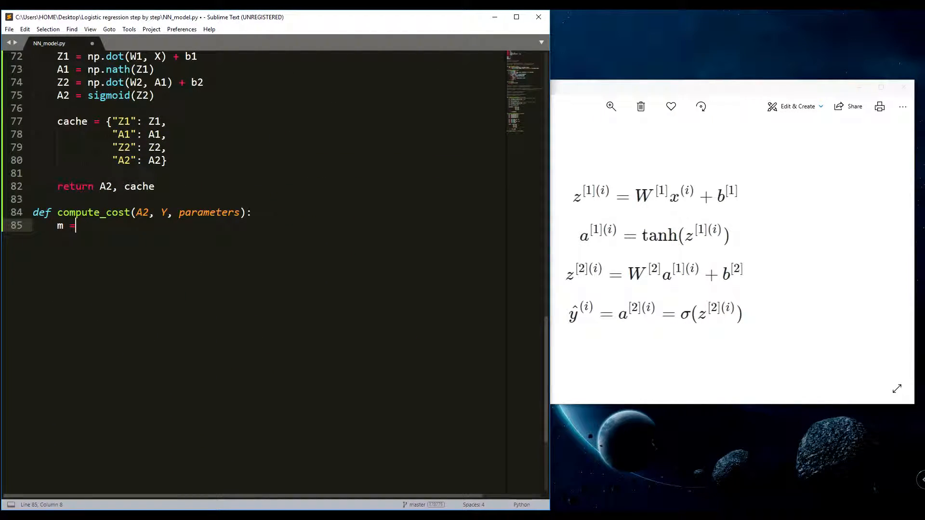
pyautogui.write('Y')
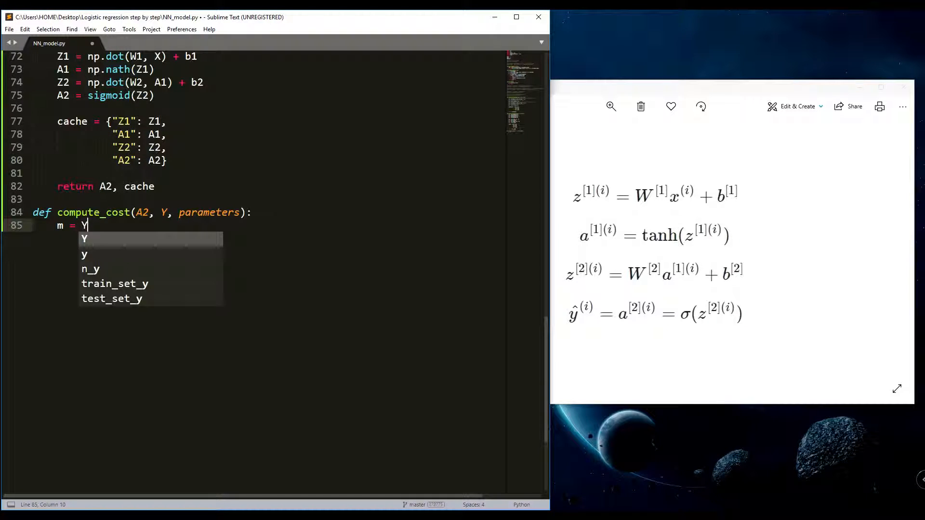
pyautogui.write('.shape')
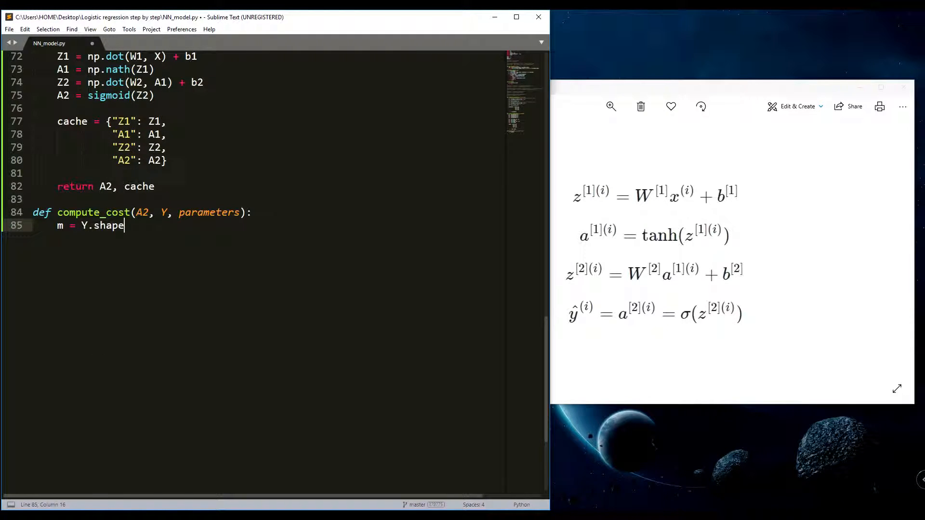
pyautogui.write('[1]')
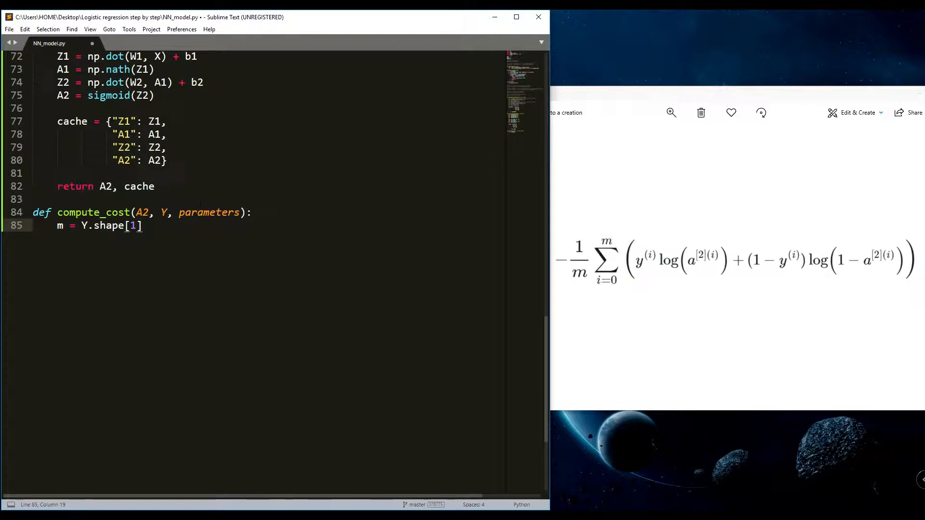
pyautogui.press('Enter')
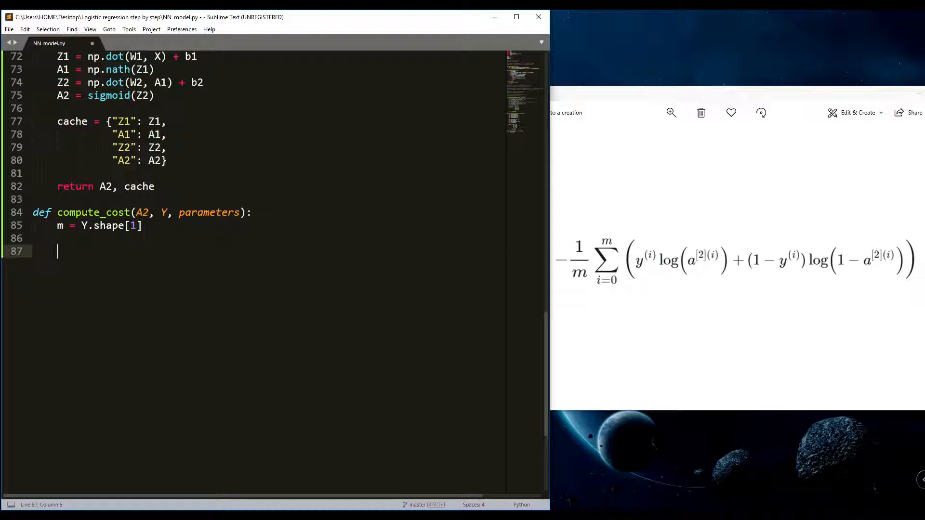
# Lay out empty logprobs = and cost = lines followed by return cost
pyautogui.write('logprobs =')
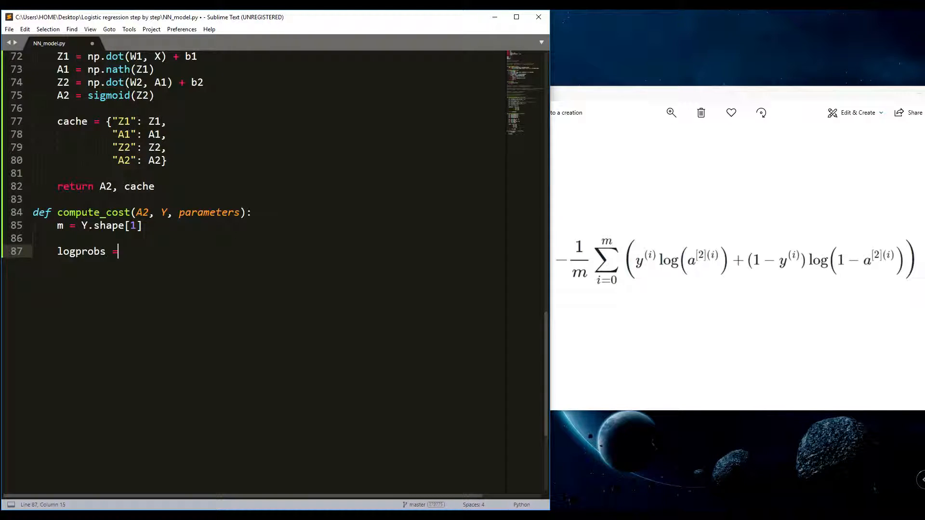
pyautogui.write('cost =')
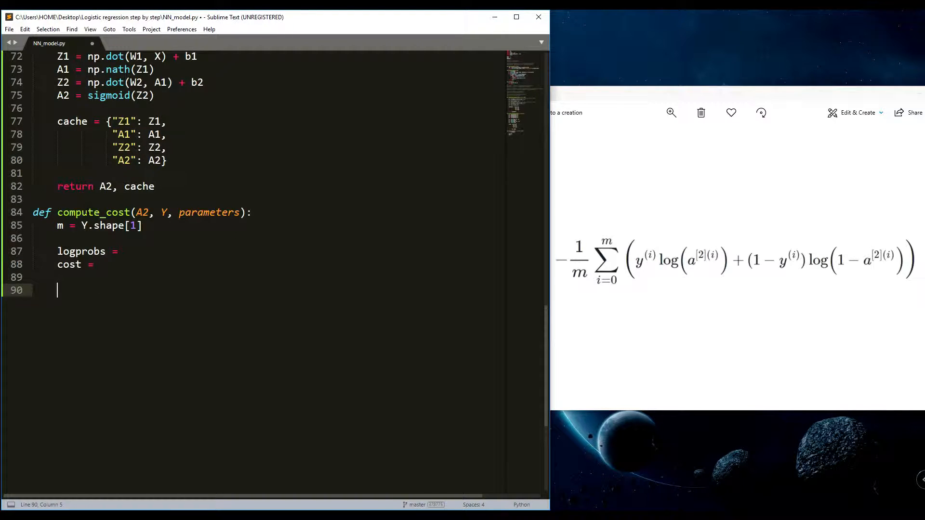
pyautogui.write('return cost')
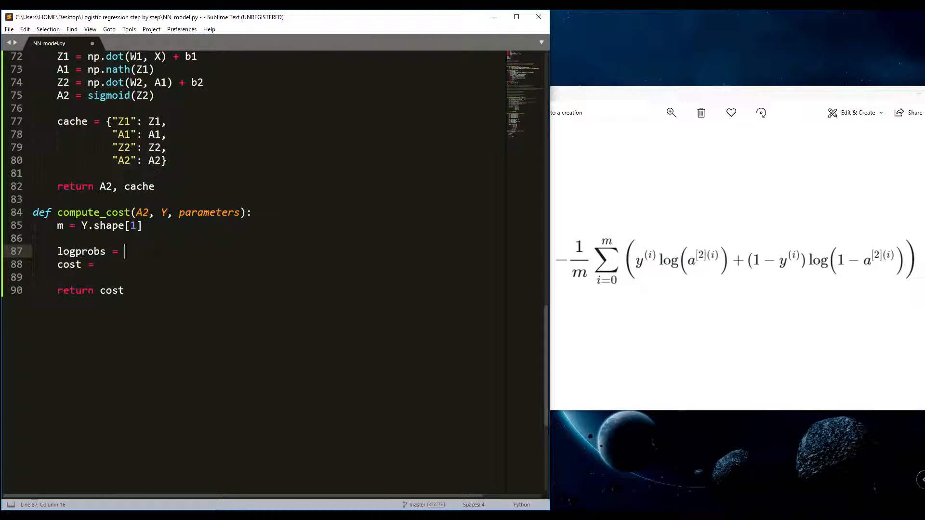
pyautogui.moveTo(599, 192)
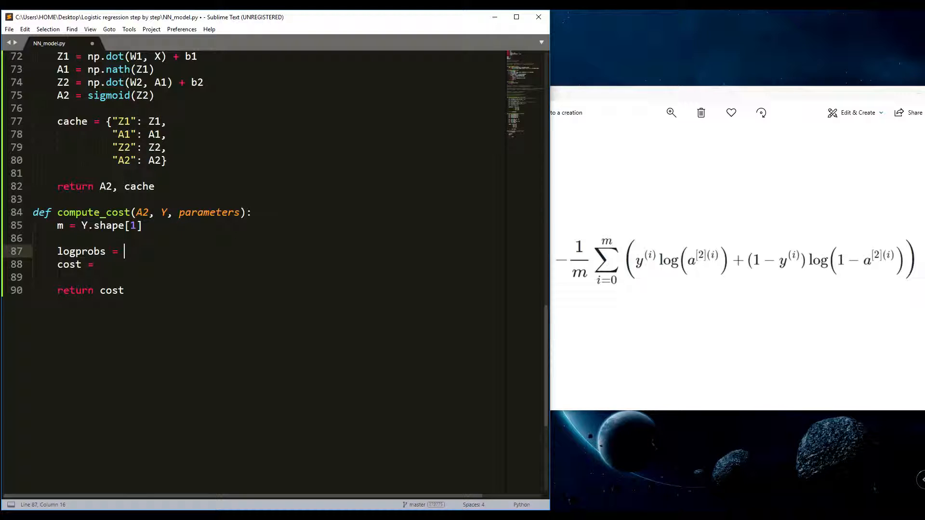
# Write logprobs = np.multiply(np.log(A2),Y) + np.multiply() with Y outside the log
pyautogui.write('np.mul')
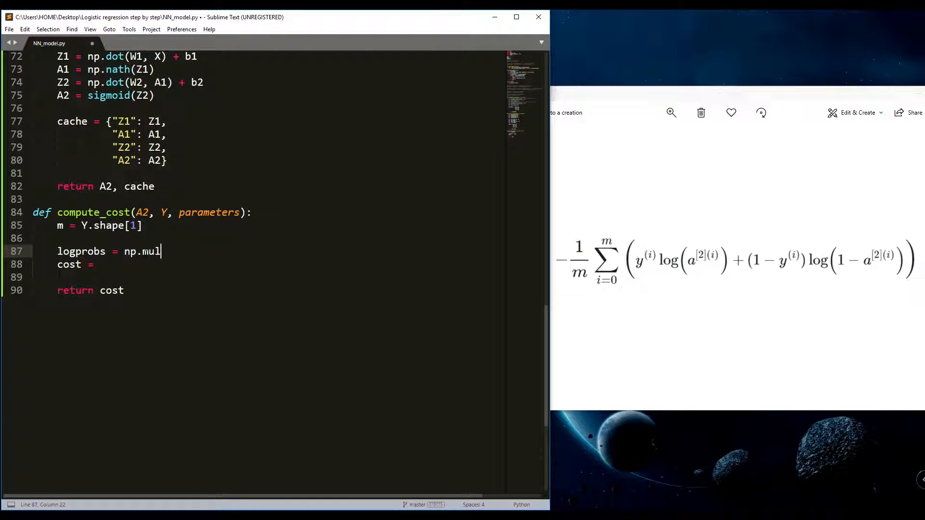
pyautogui.write('tiply')
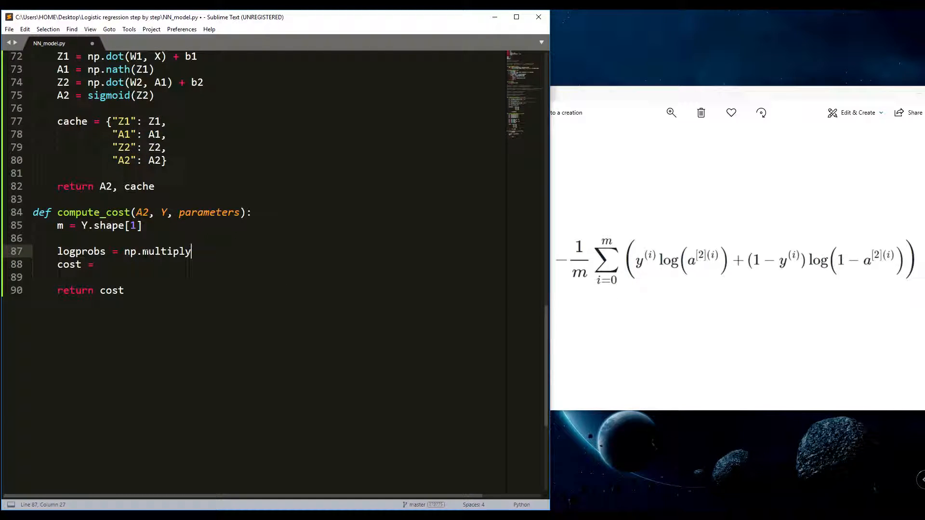
pyautogui.write('() +')
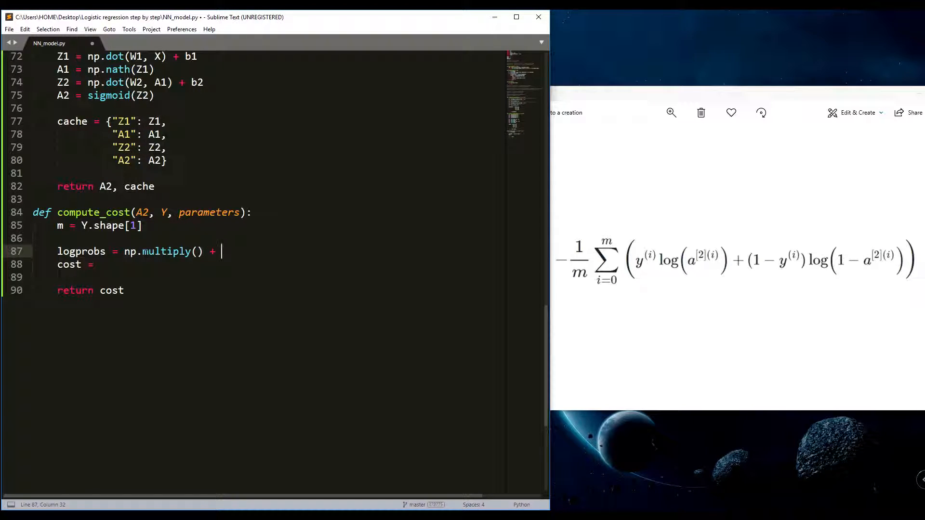
pyautogui.click(126, 250)
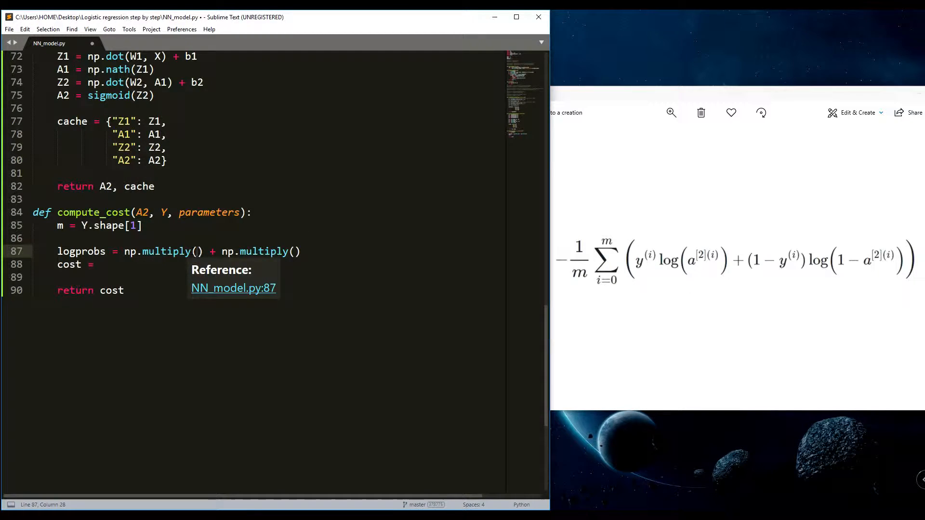
pyautogui.write('np.')
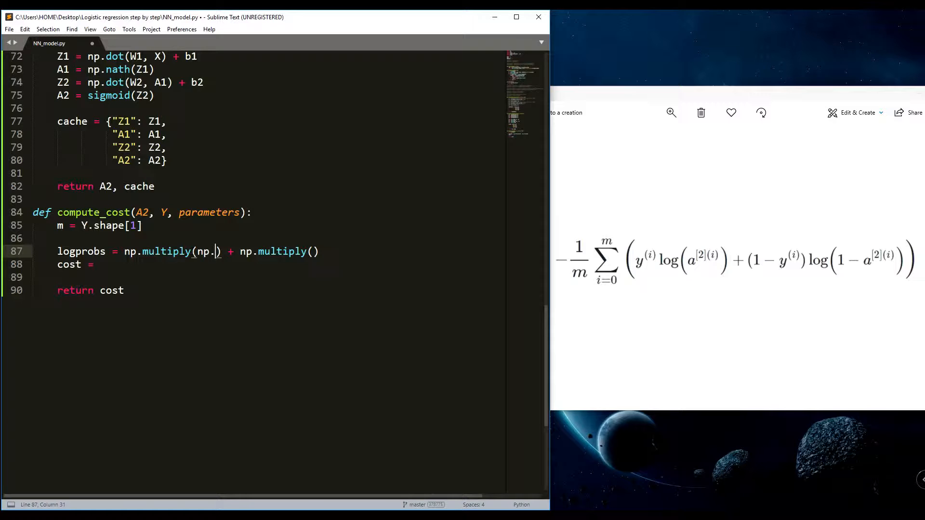
pyautogui.write('log')
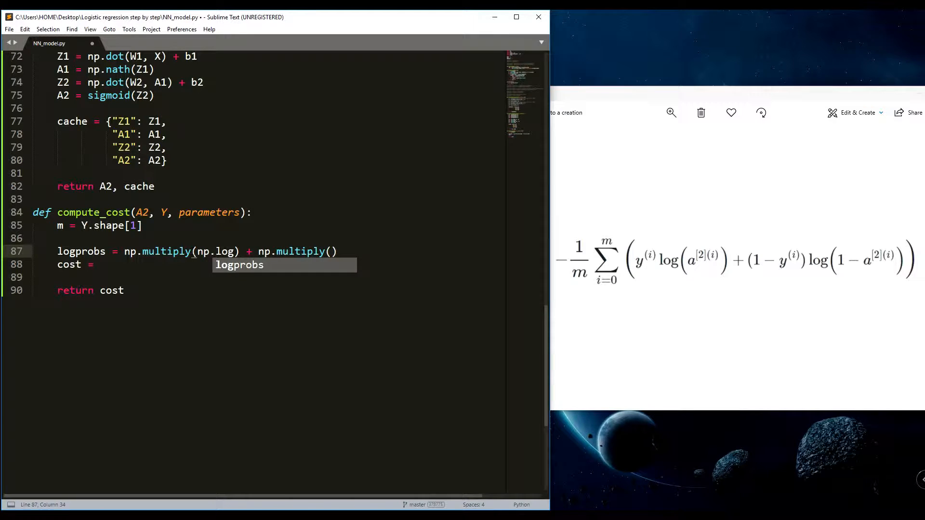
pyautogui.write(')')
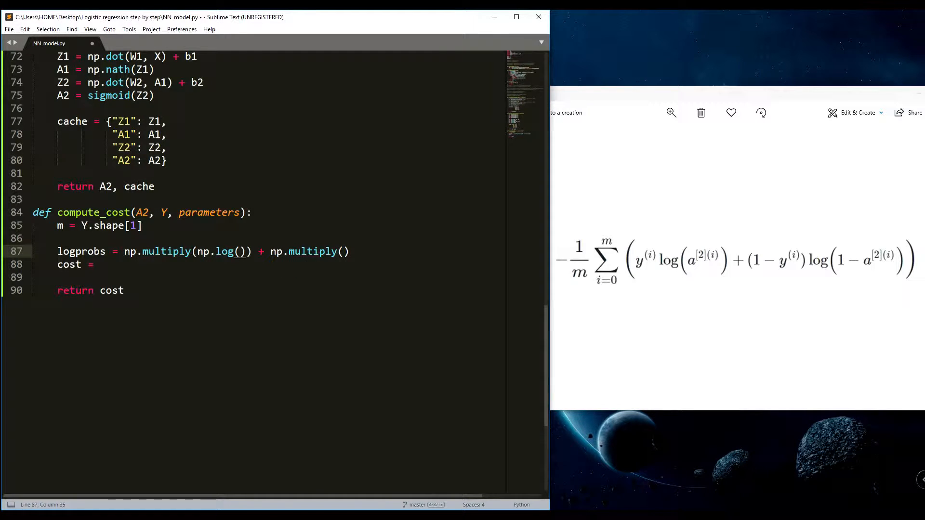
pyautogui.write('A2')
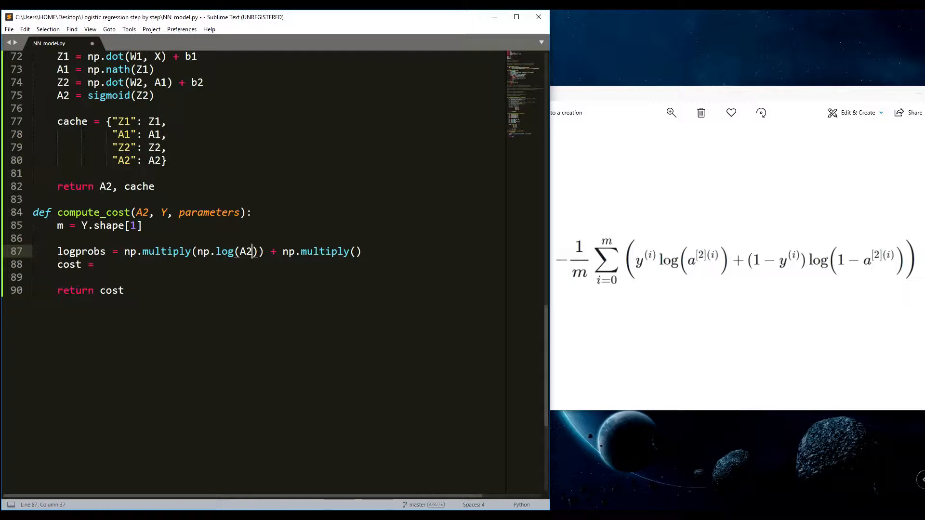
pyautogui.write(', Y')
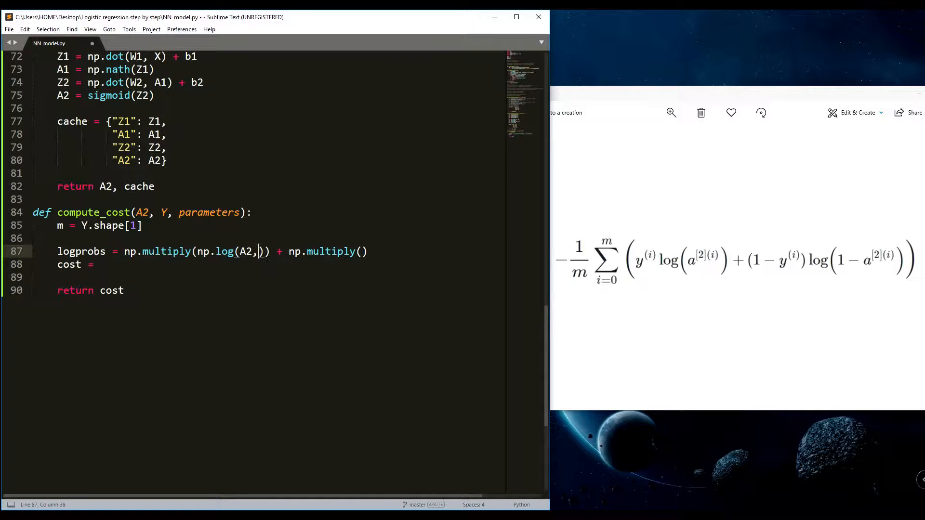
pyautogui.press('Backspace')
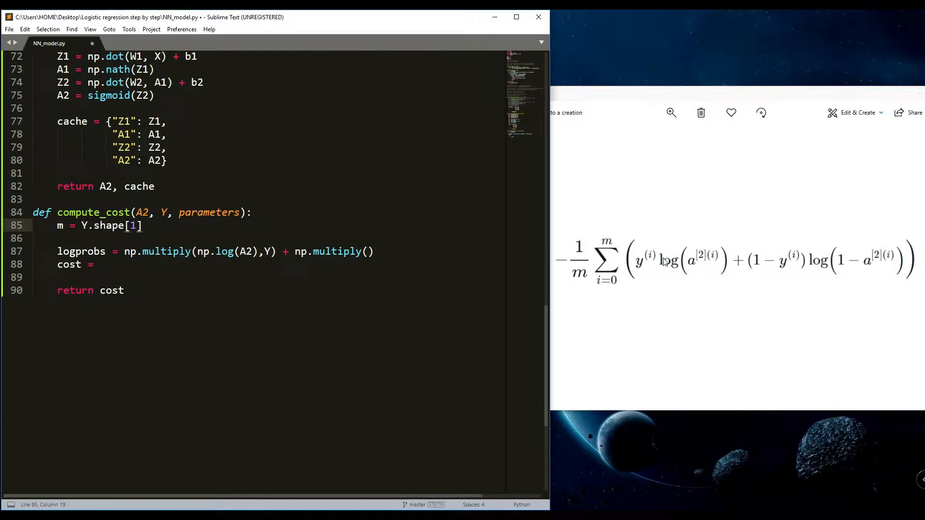
# Fill the second term as np.multiply((1-Y),np.log(1-A2)) reusing the copied log expression
pyautogui.doubleClick(229, 251)
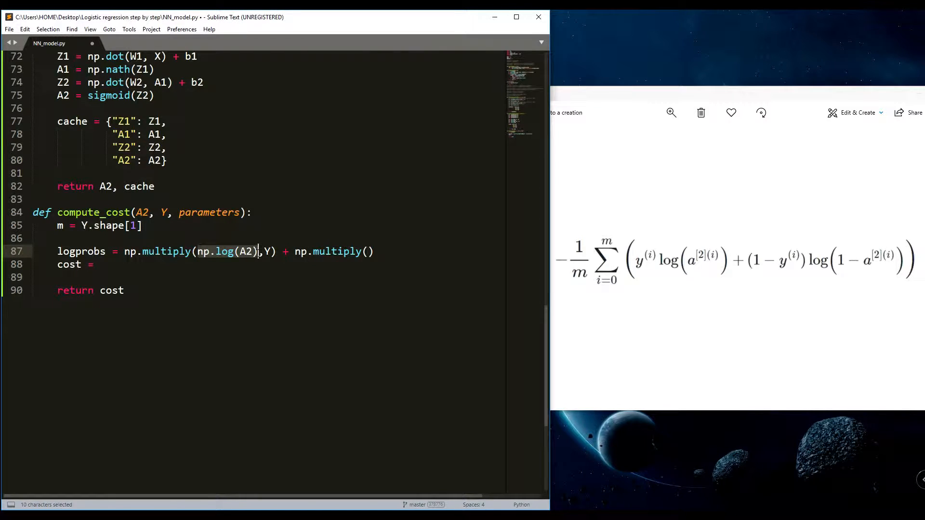
pyautogui.press('ctrl+c')
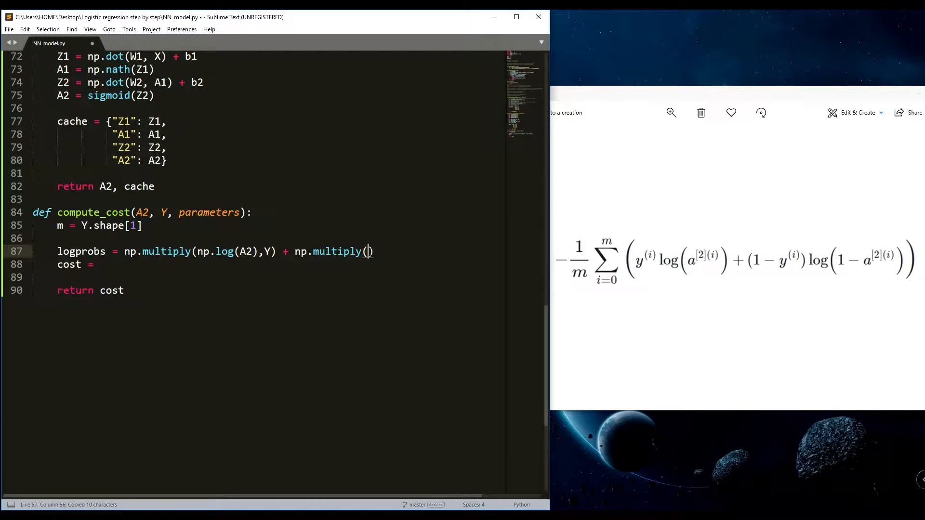
pyautogui.write('np.log(A2)')
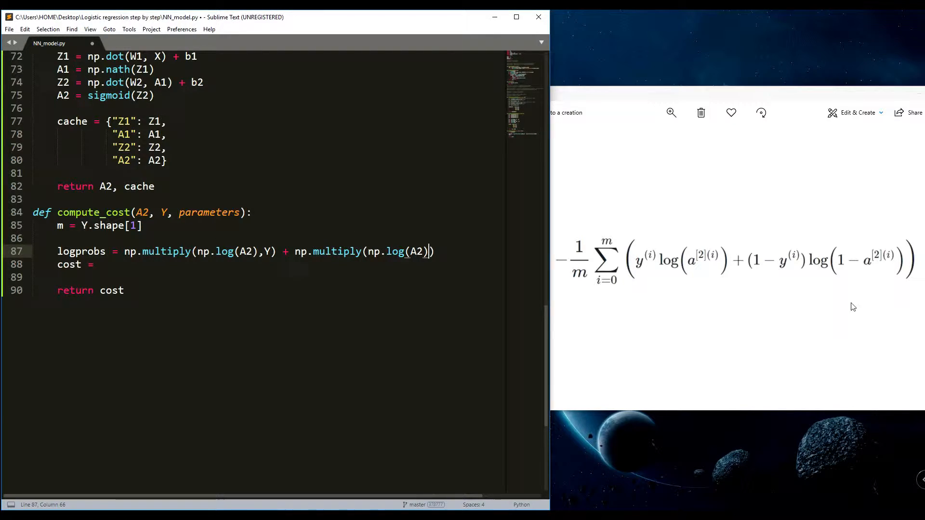
pyautogui.moveTo(872, 264)
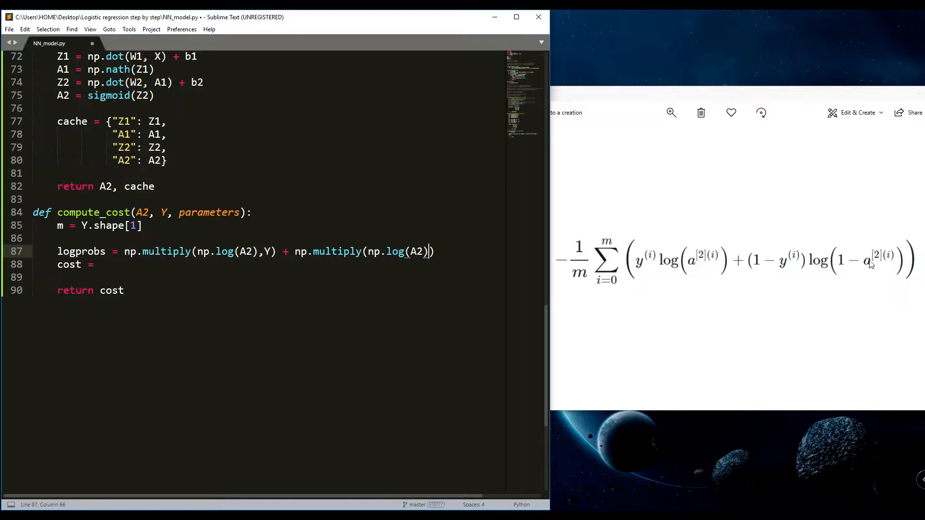
pyautogui.write('1')
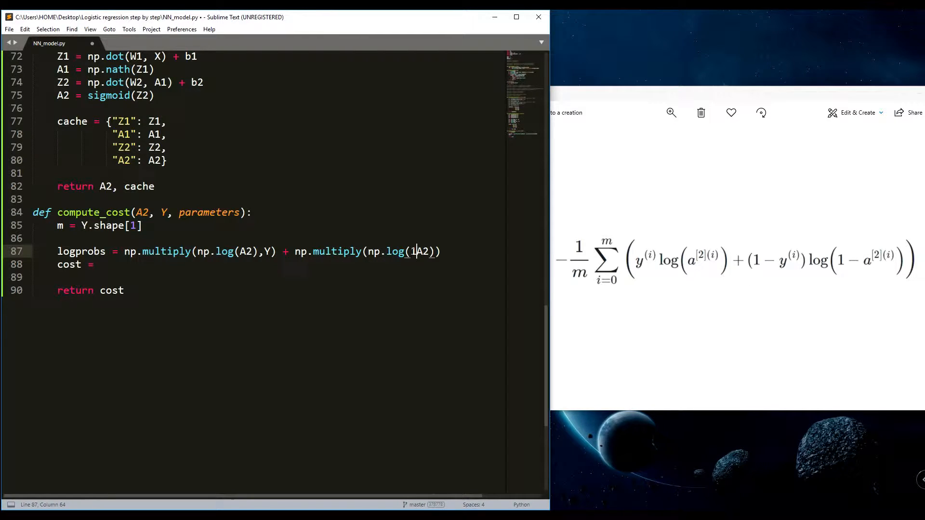
pyautogui.write('-')
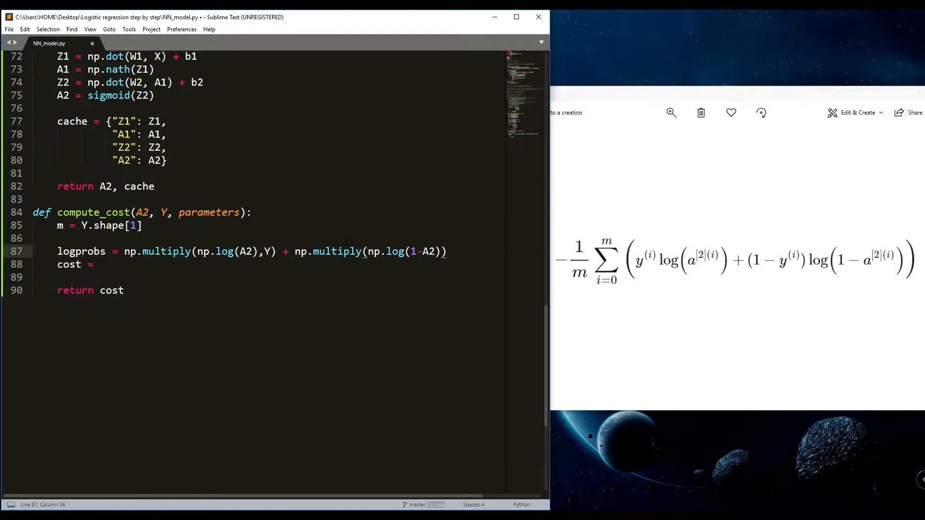
pyautogui.write('(1-')
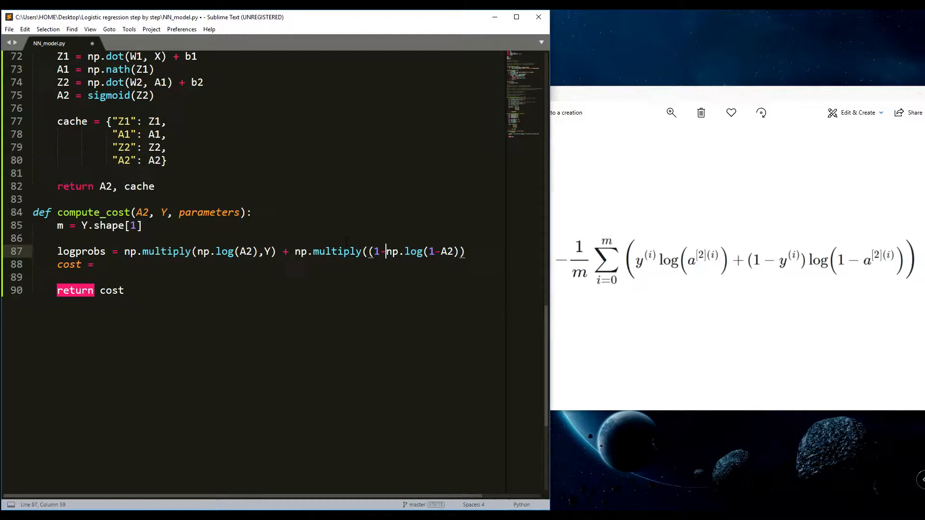
pyautogui.write('Y)')
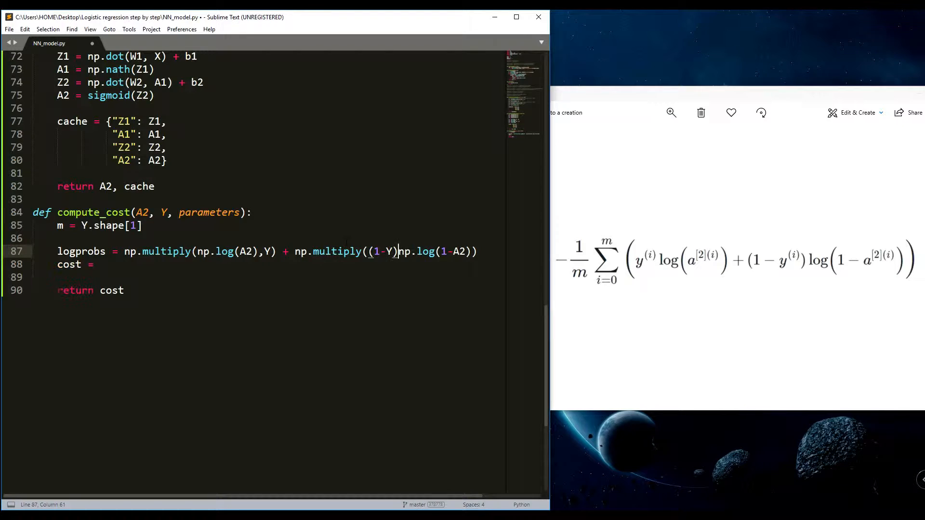
pyautogui.write(',')
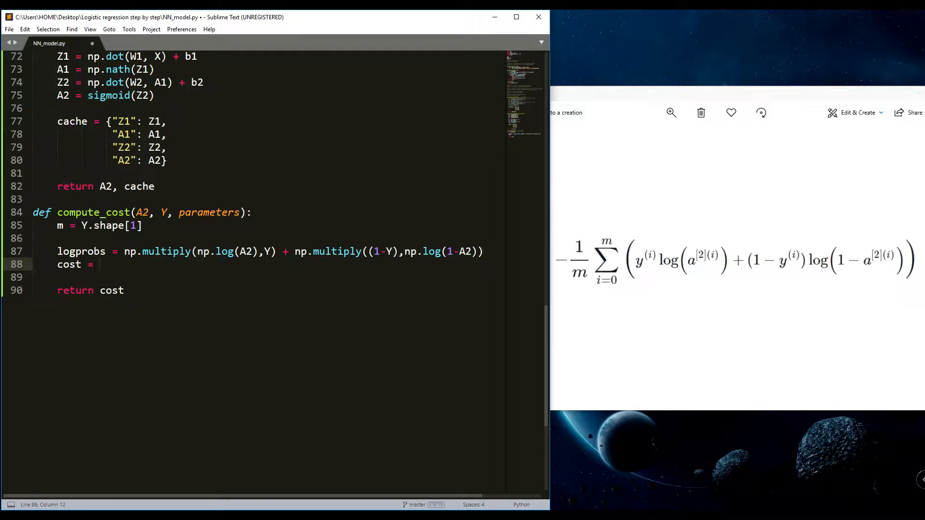
# Write np.sum(logprobs) as the cost expression, summing the logprobs variable
pyautogui.write('n')
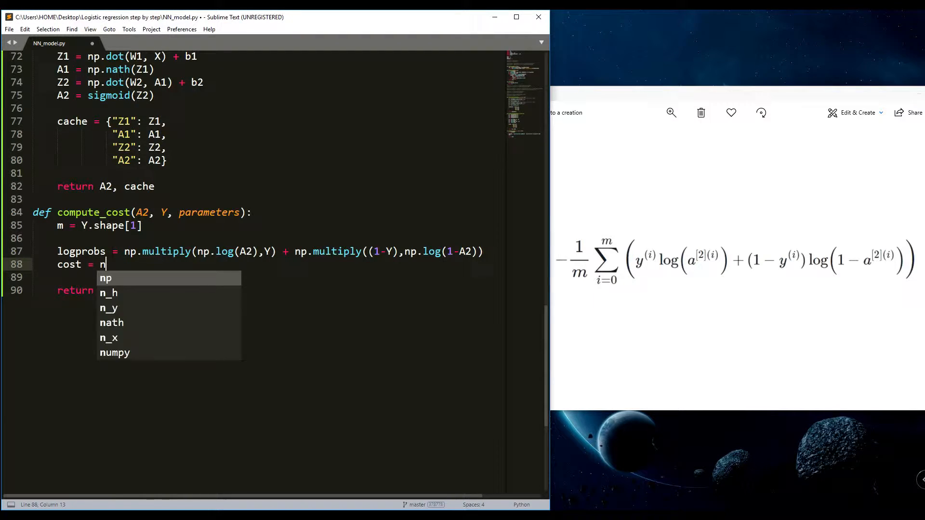
pyautogui.write('p.sum()')
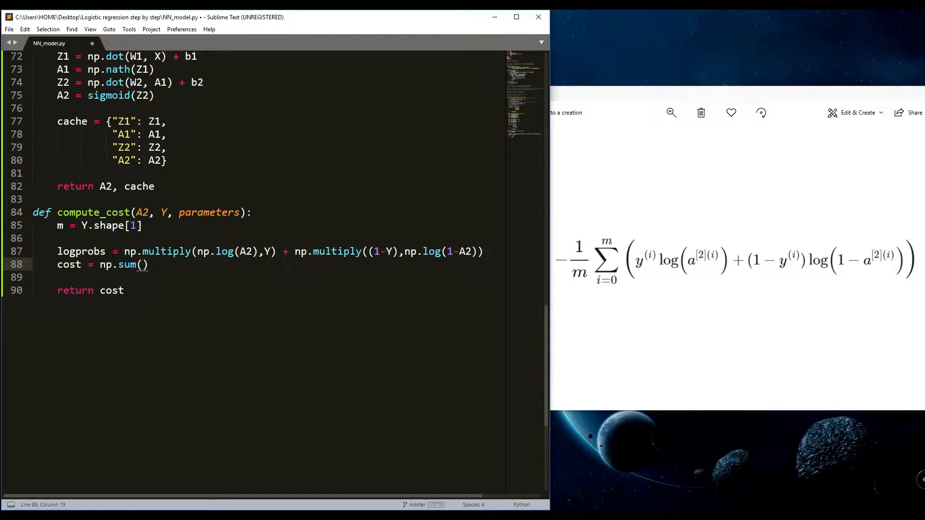
pyautogui.doubleClick(81, 252)
pyautogui.write('logprobs')
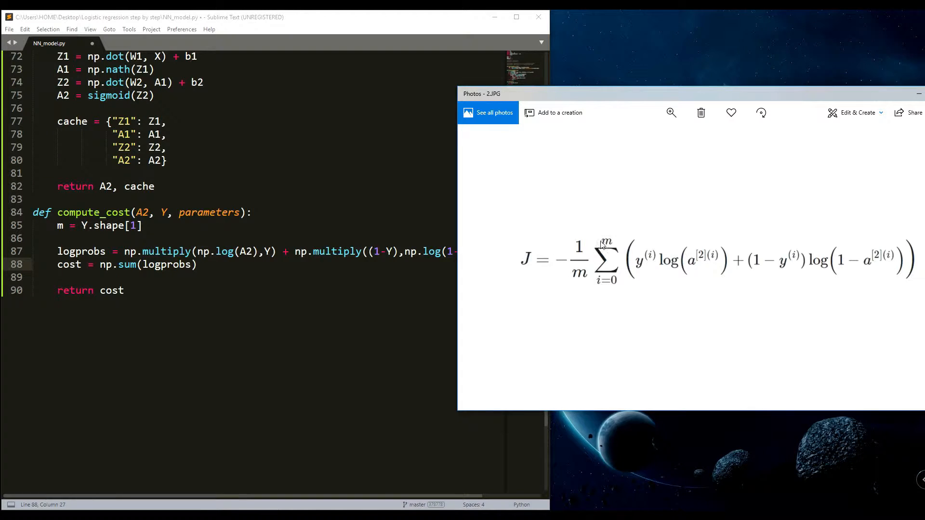
pyautogui.moveTo(696, 271)
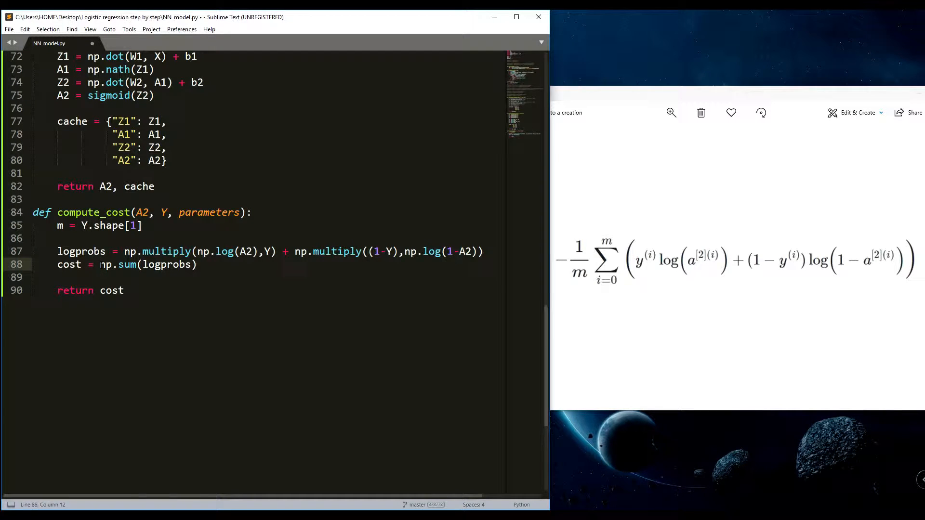
# Prefix the sum with -1/m * so cost reads -1/m * np.sum(logprobs)
pyautogui.write('-1')
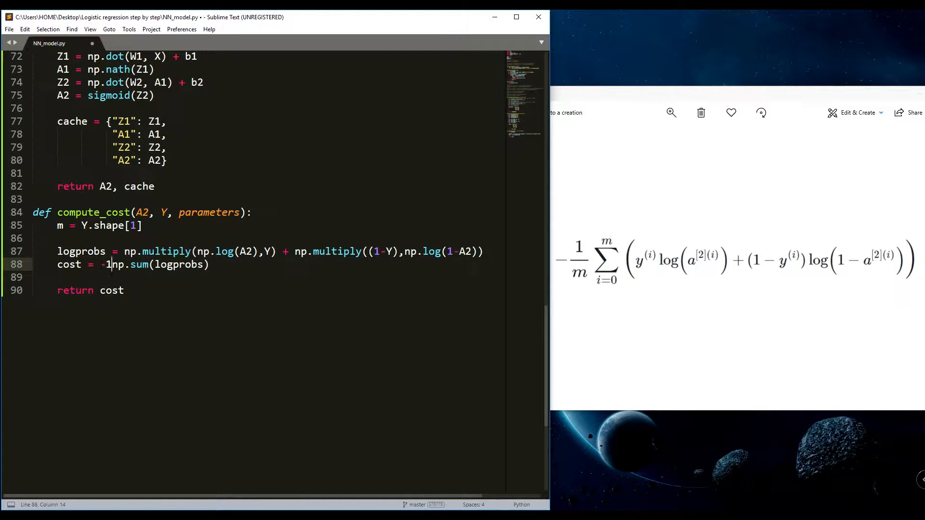
pyautogui.write('/')
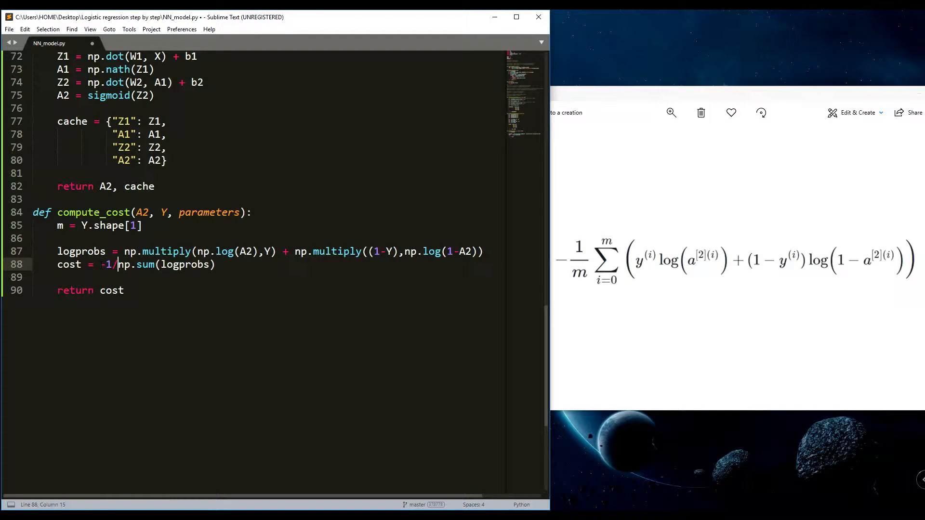
pyautogui.write('m')
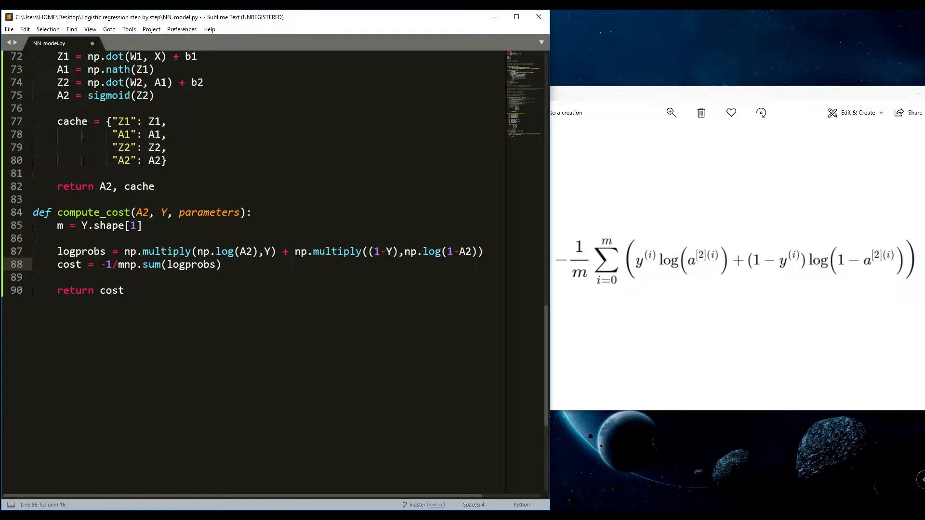
pyautogui.write('*')
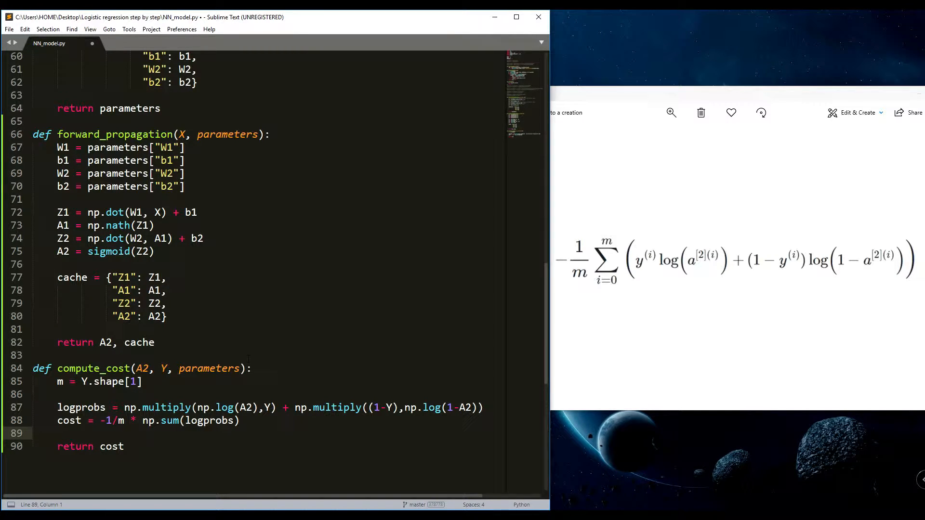
pyautogui.scroll(-3)
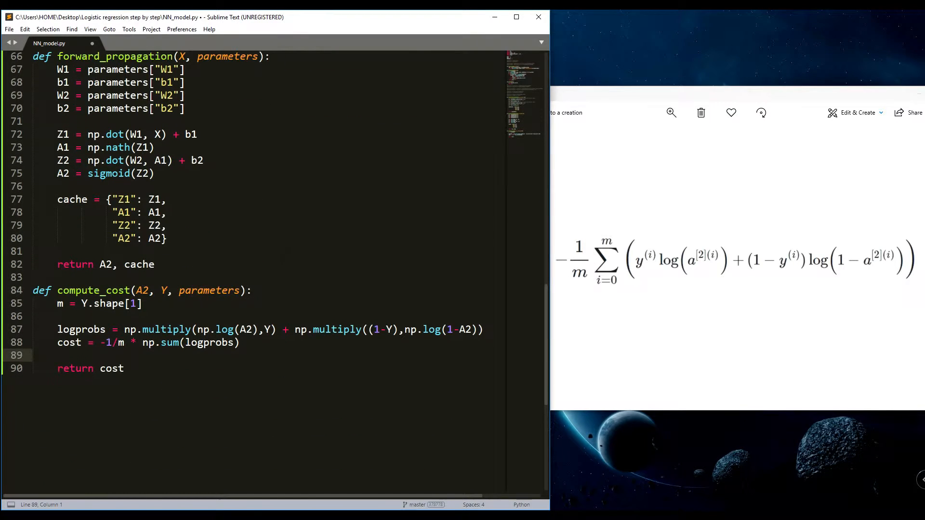